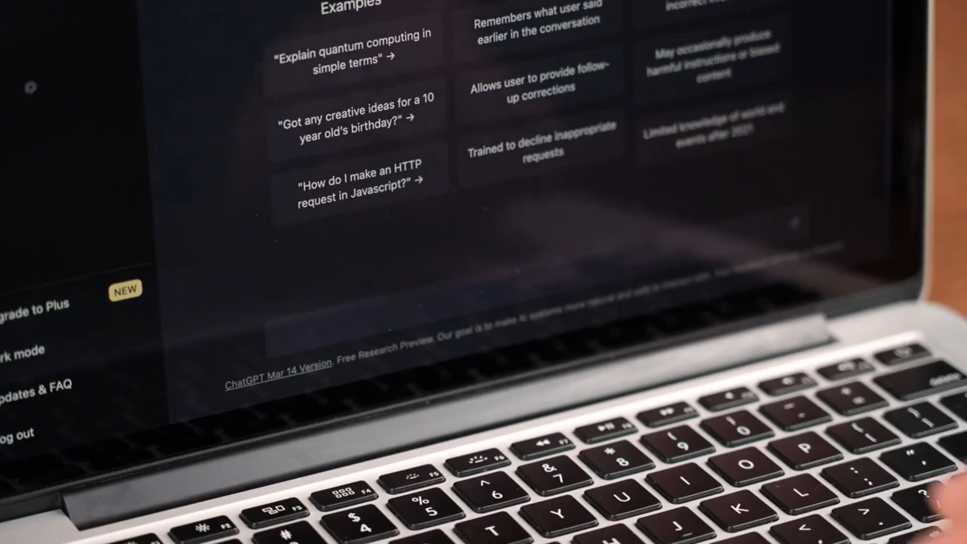
# Ask ChatGPT to tell a story about the importance of A.I.
pyautogui.write('Tell me a story about the')
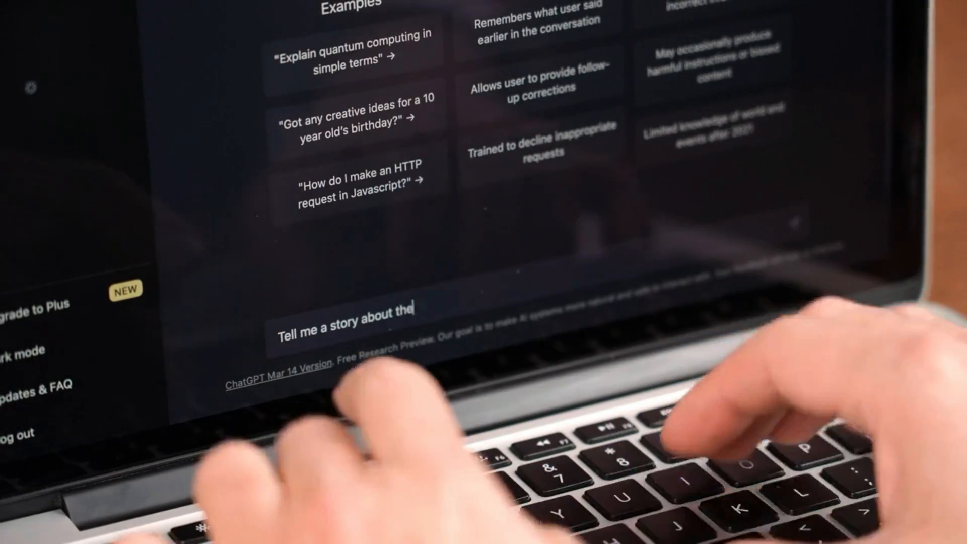
pyautogui.write('importance of A.I.')
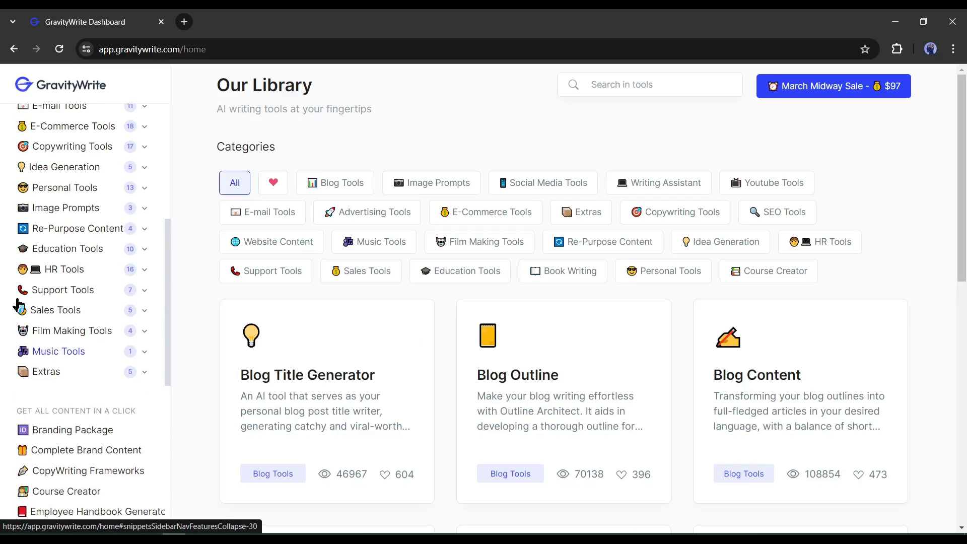
pyautogui.moveTo(71, 330)
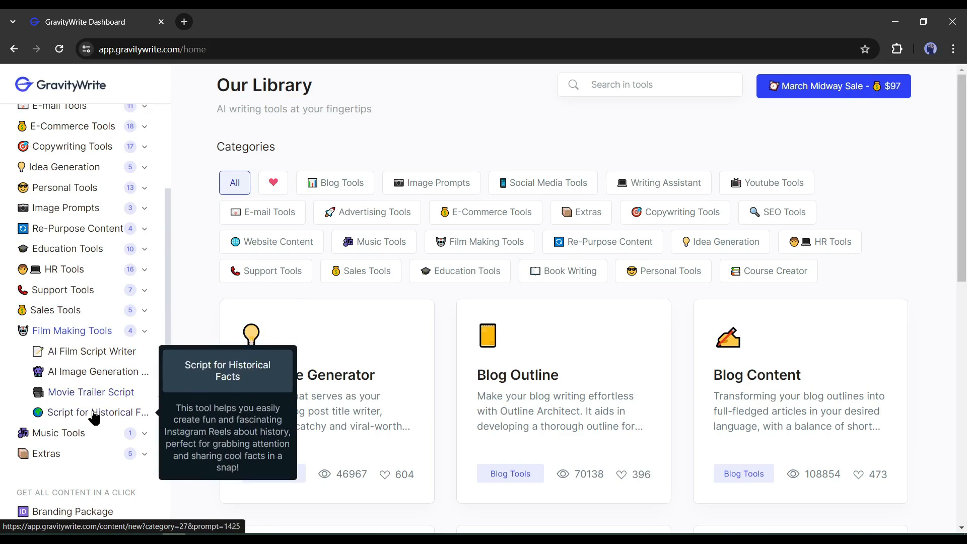
pyautogui.moveTo(91, 357)
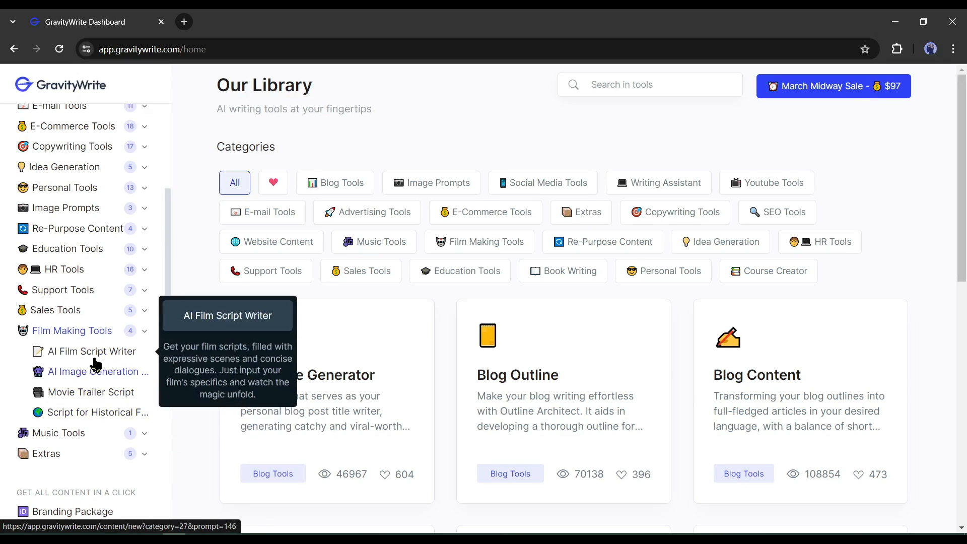
# Launch the AI Film Script Writer from the Film Making Tools.
pyautogui.click(93, 351)
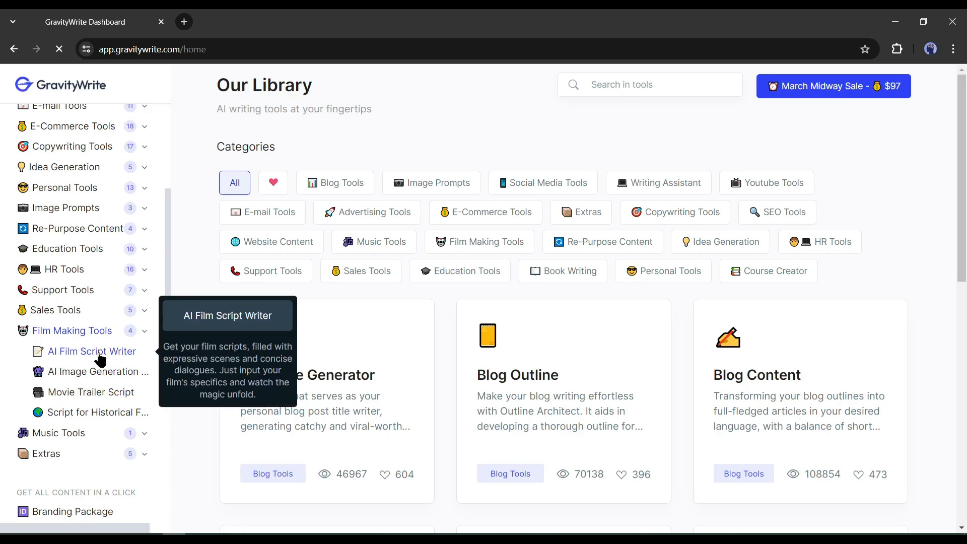
pyautogui.click(92, 350)
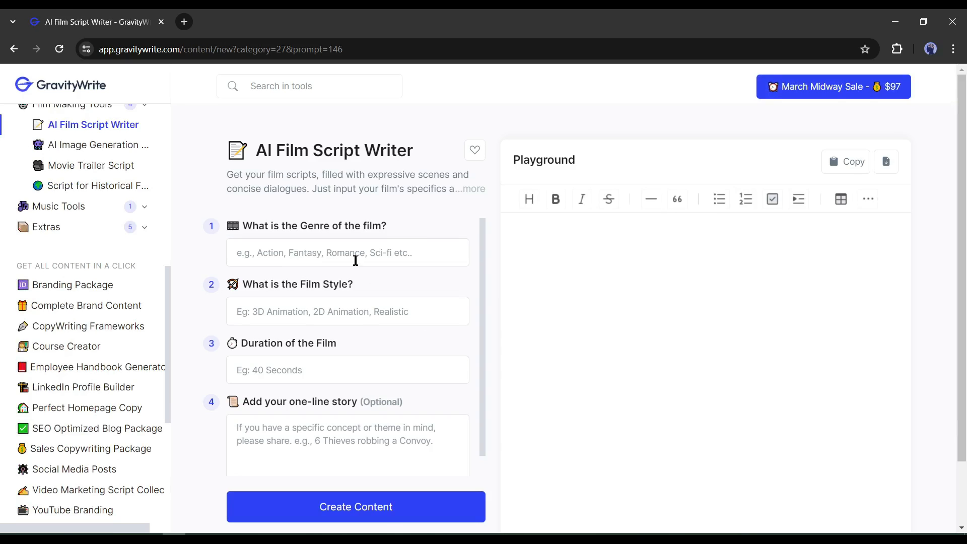
# Set the script's genre to Fantasy, style to 3D Animation and duration to 120 seconds.
pyautogui.write('Fan')
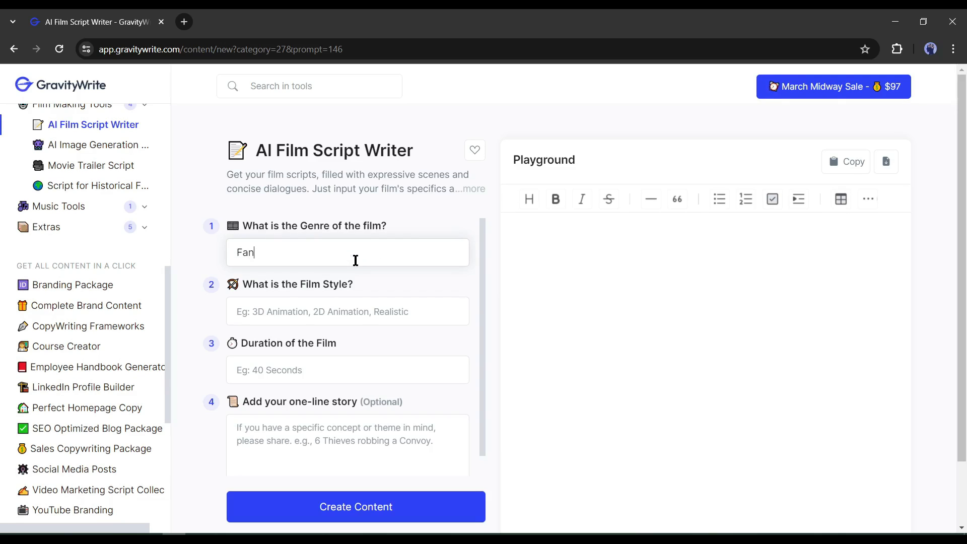
pyautogui.write('3')
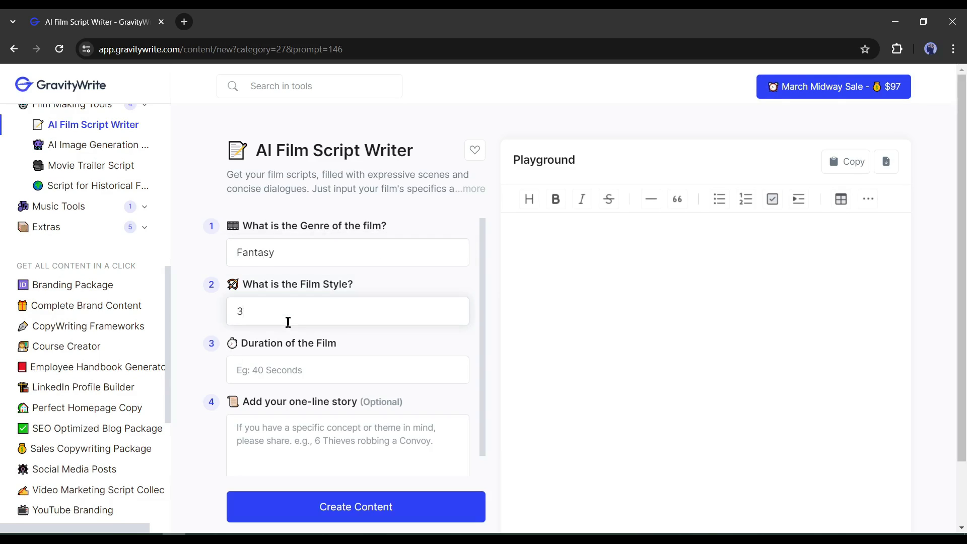
pyautogui.write('D Animation')
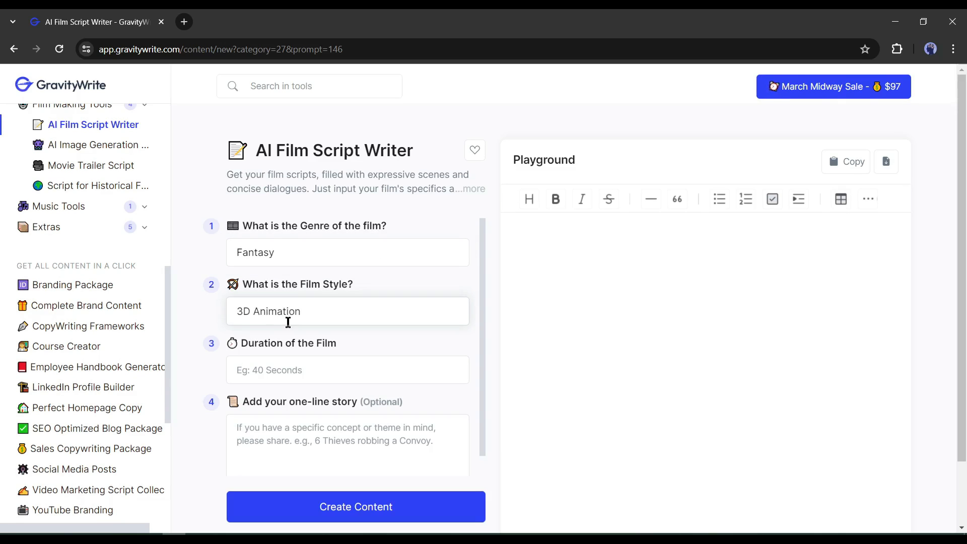
pyautogui.click(347, 370)
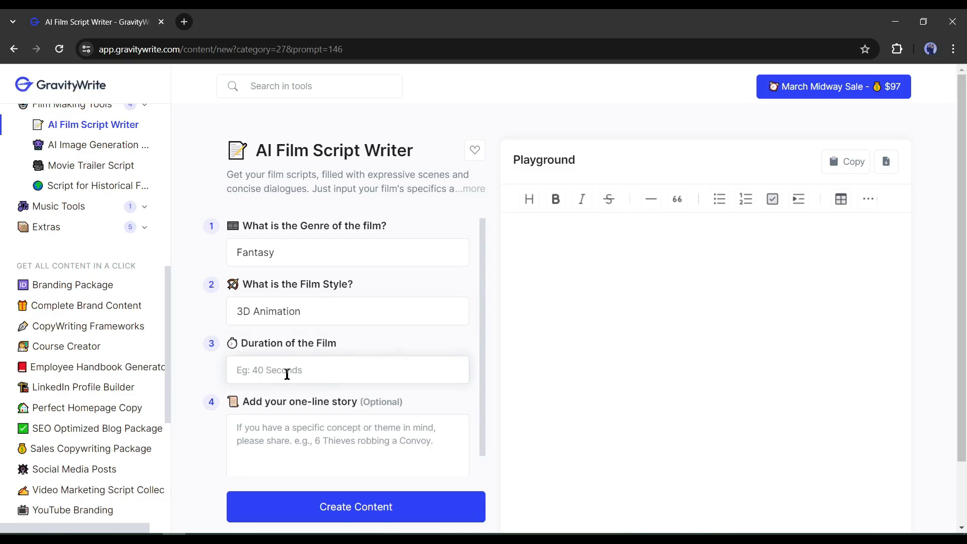
pyautogui.write('120')
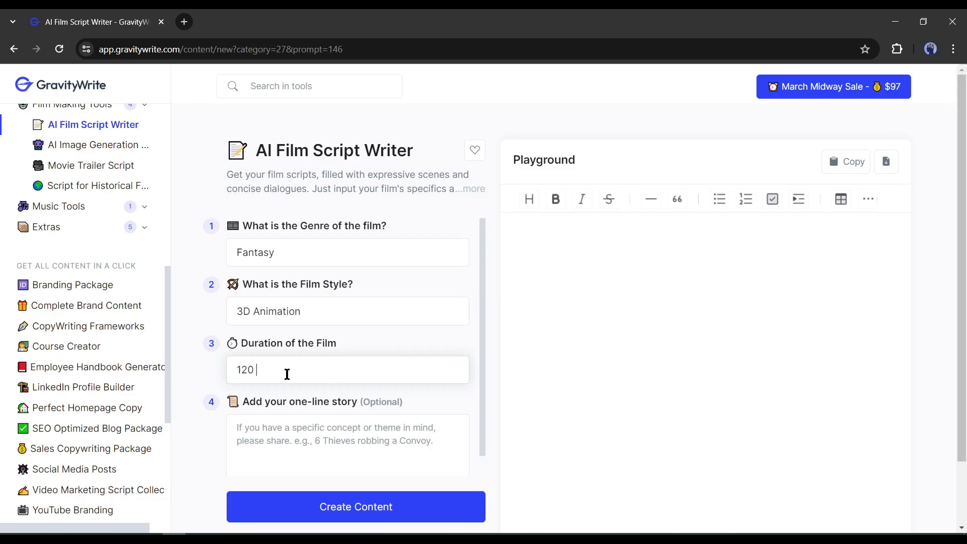
pyautogui.write('seconds')
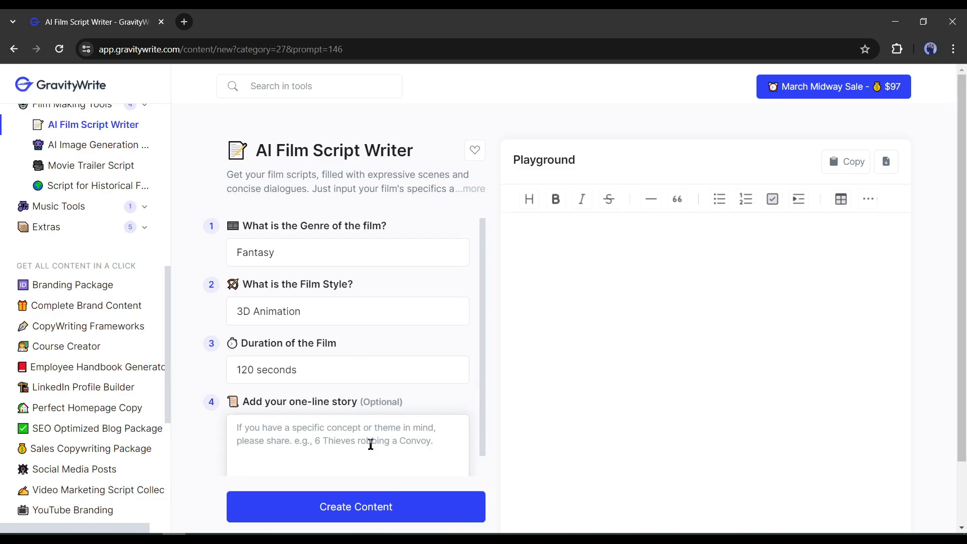
# Enter the story of 2 friends saving the city from a monster and create the script.
pyautogui.write('A')
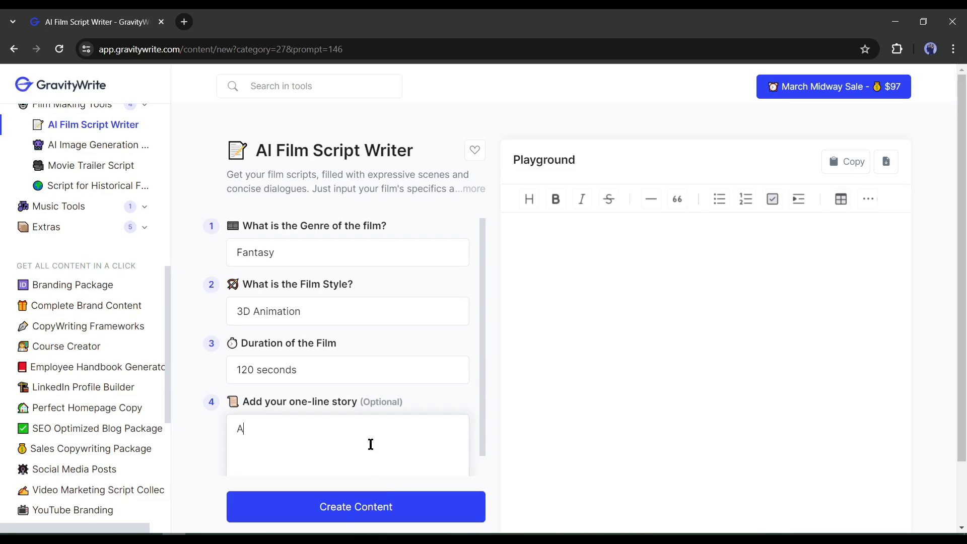
pyautogui.write('2 fr')
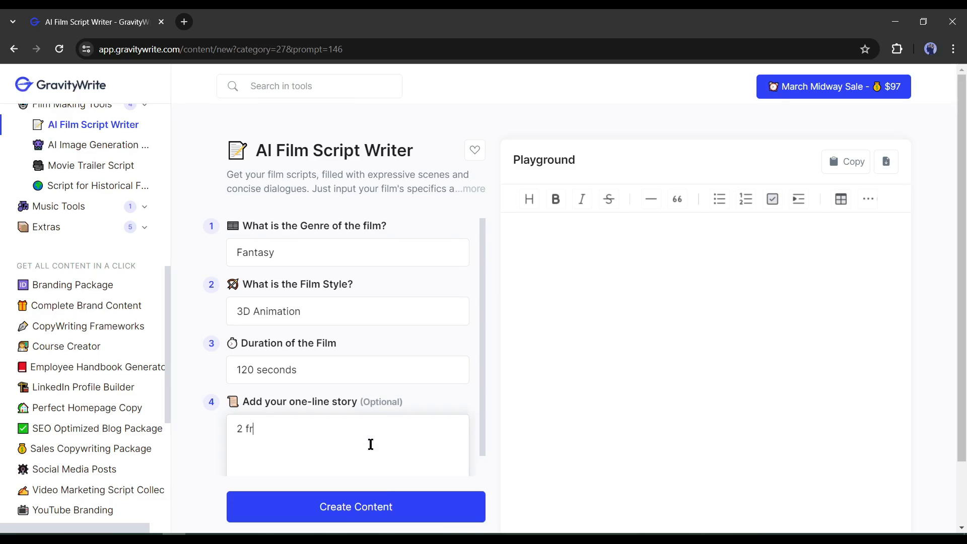
pyautogui.write('iends')
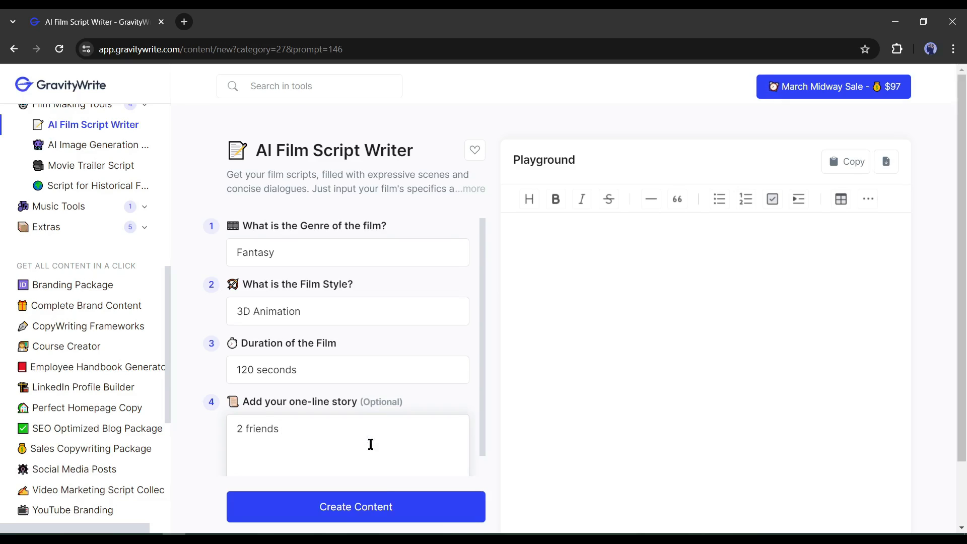
pyautogui.write('save the city from a')
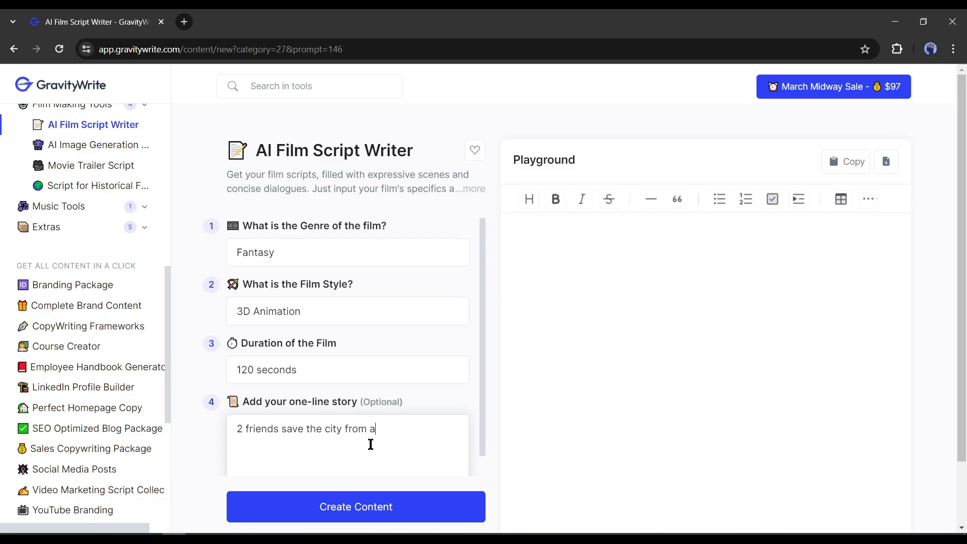
pyautogui.write('monster,')
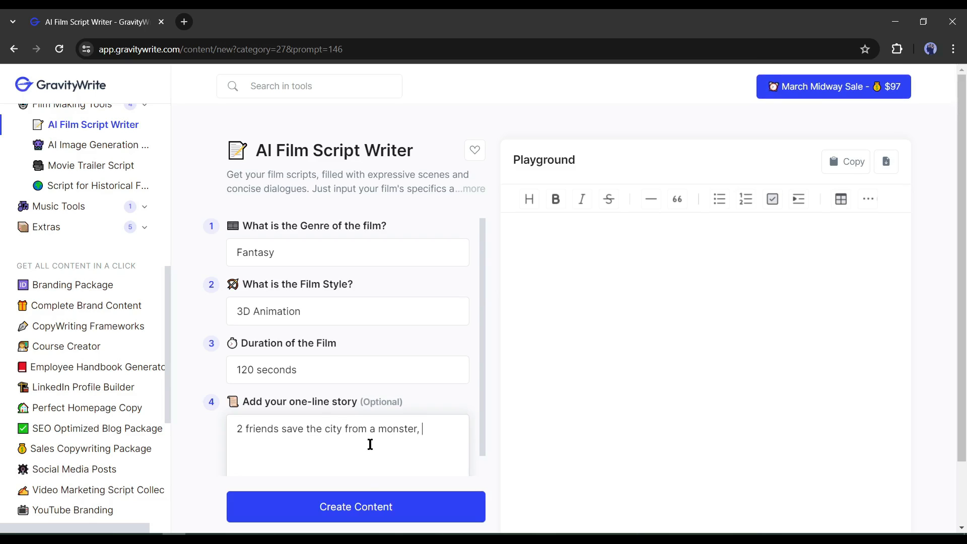
pyautogui.click(355, 506)
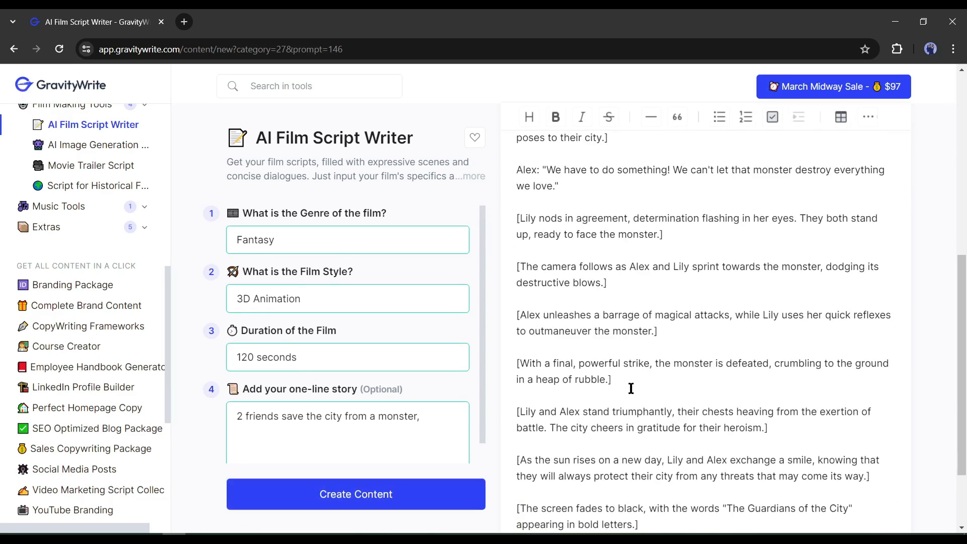
# Read through The Guardians of the City, selecting part of the opening scene text.
pyautogui.scroll(-3)
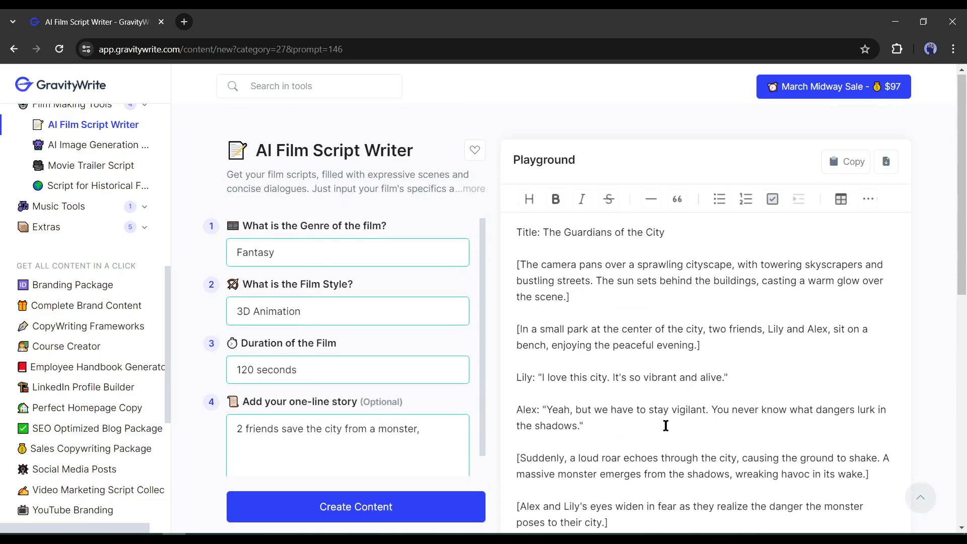
pyautogui.moveTo(532, 265); pyautogui.dragTo(667, 264)
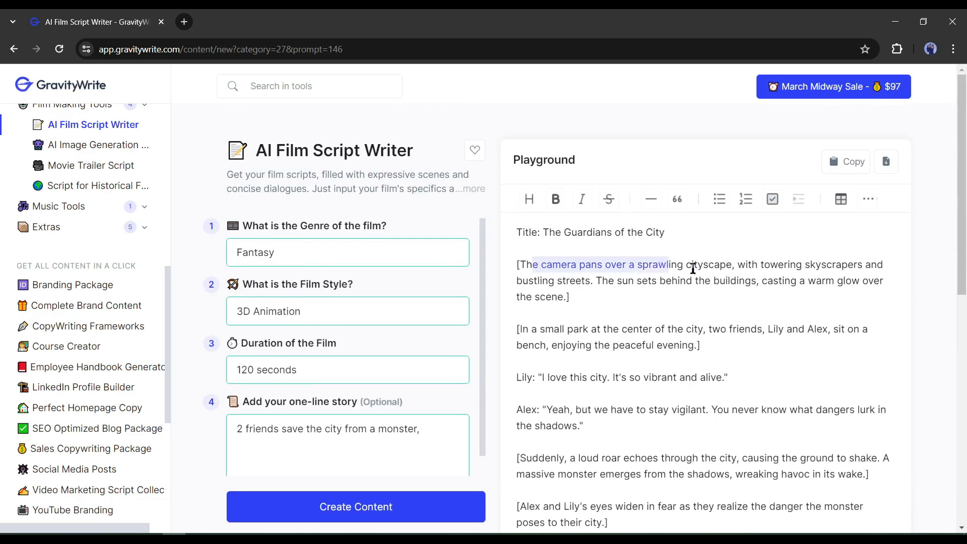
pyautogui.scroll(-3)
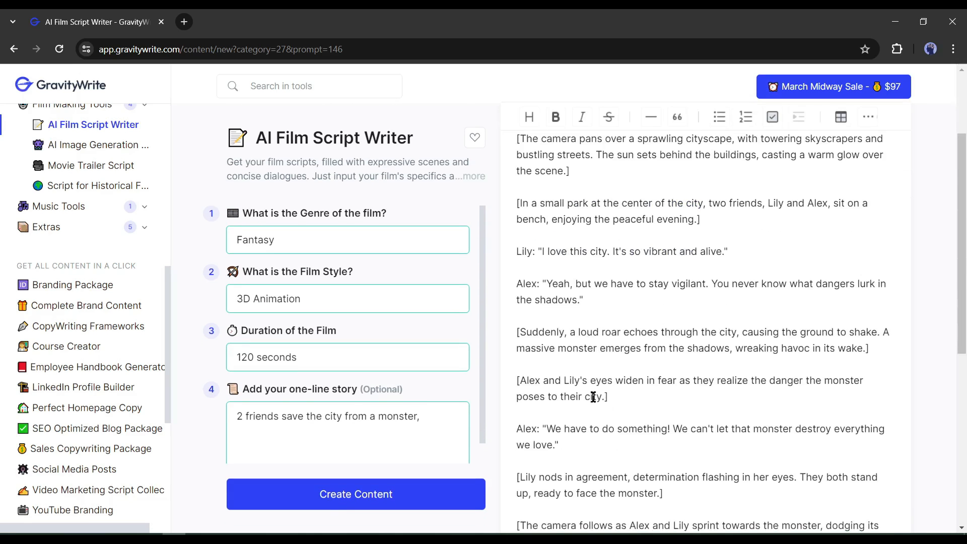
pyautogui.scroll(-3)
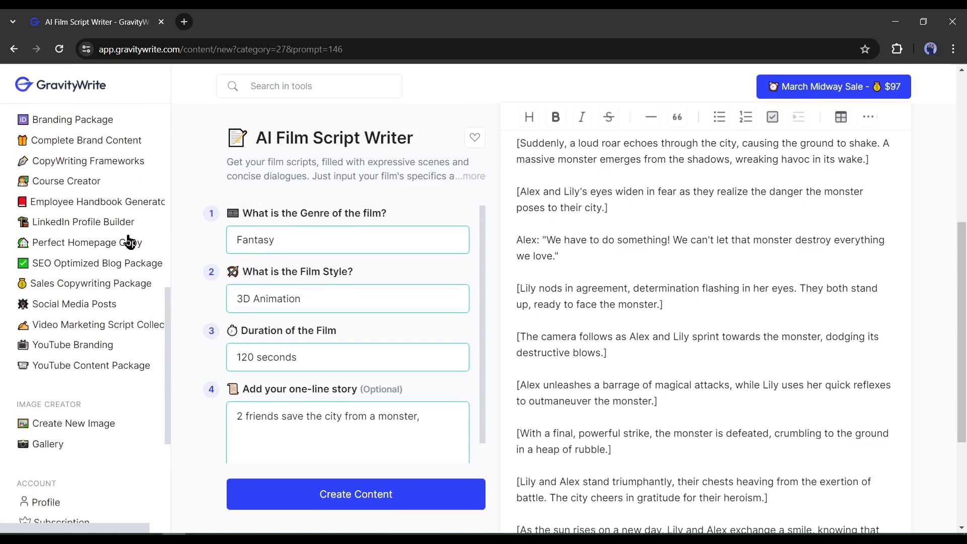
# Bring up the AI Image Generation Prompts tool in a separate tab.
pyautogui.scroll(-3)
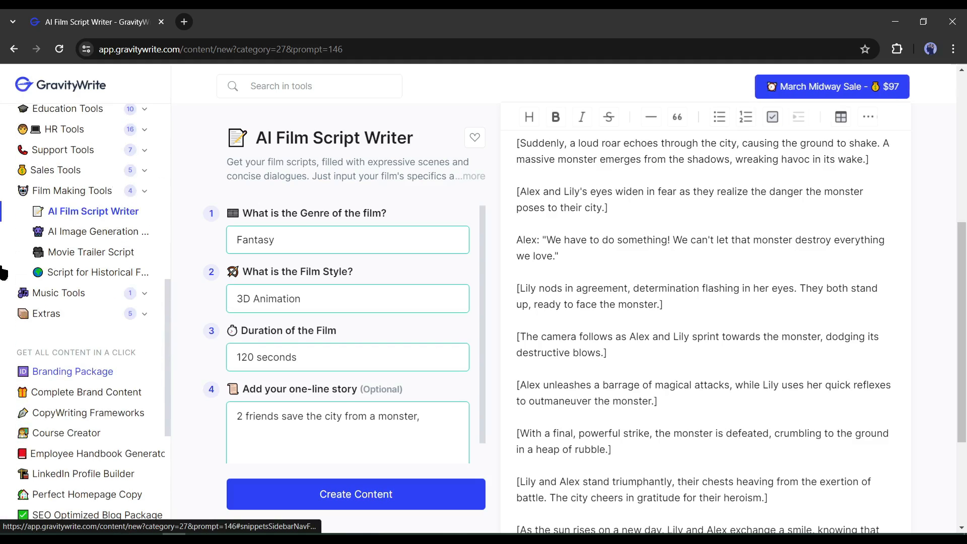
pyautogui.moveTo(99, 232)
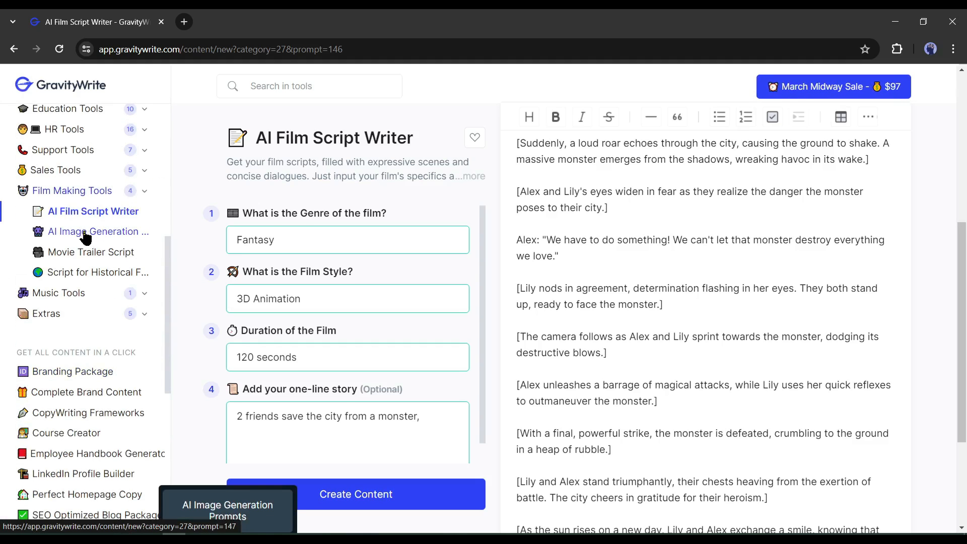
pyautogui.rightClick(97, 232)
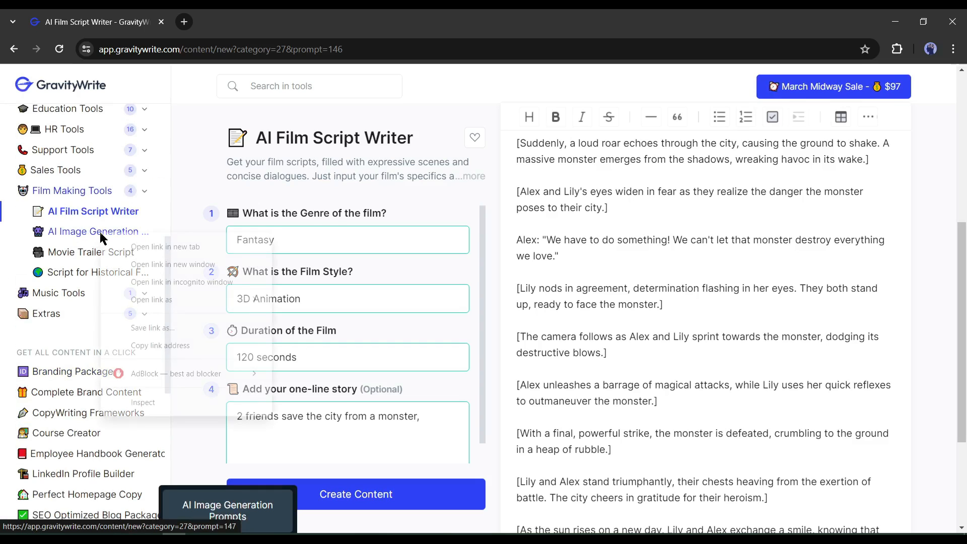
pyautogui.click(164, 247)
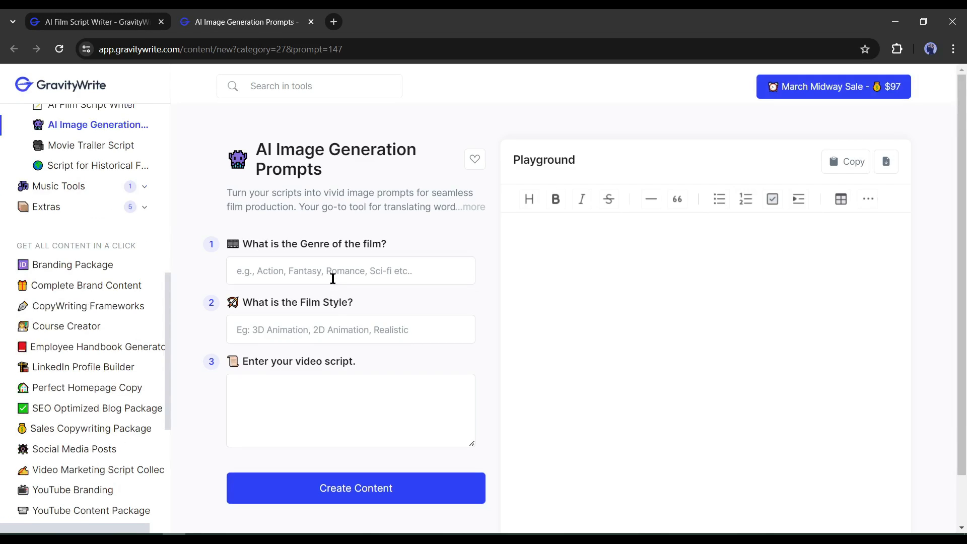
# Enter Fantasy, 3D animation and the pasted script, then create the image prompts.
pyautogui.write('Fantasy')
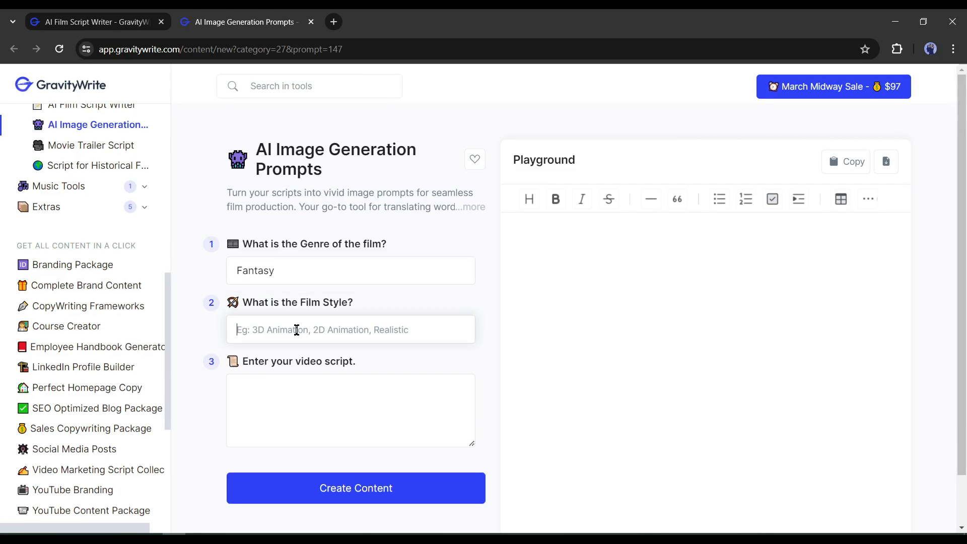
pyautogui.write('3D animation')
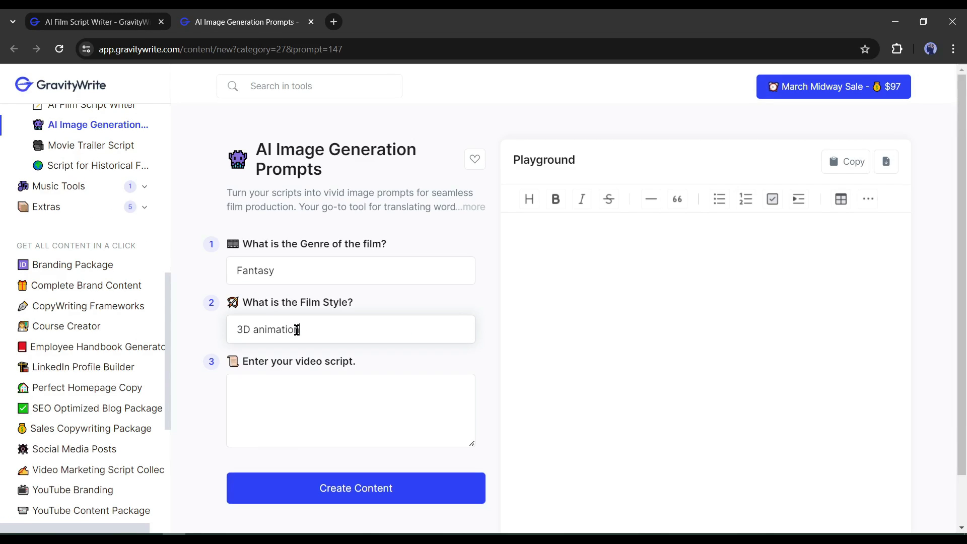
pyautogui.click(350, 410)
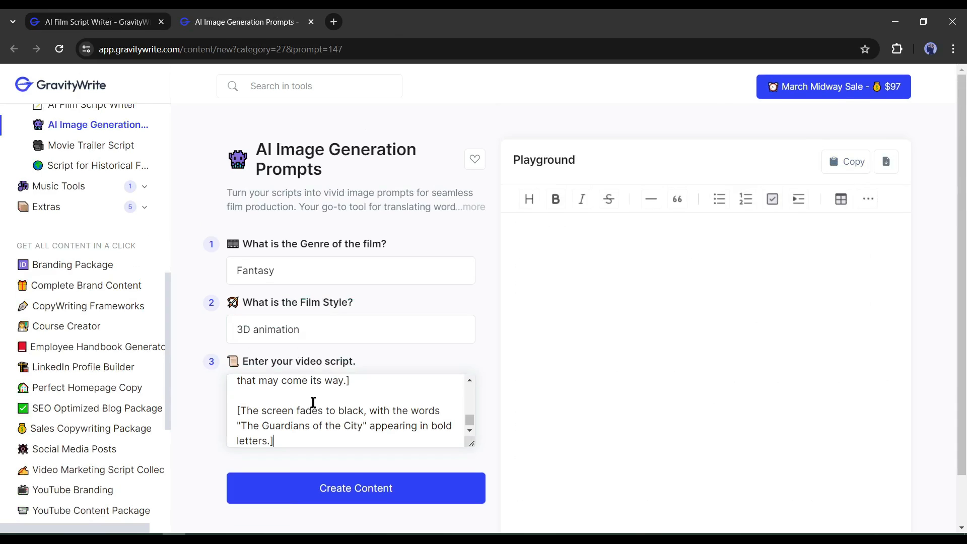
pyautogui.scroll(-3)
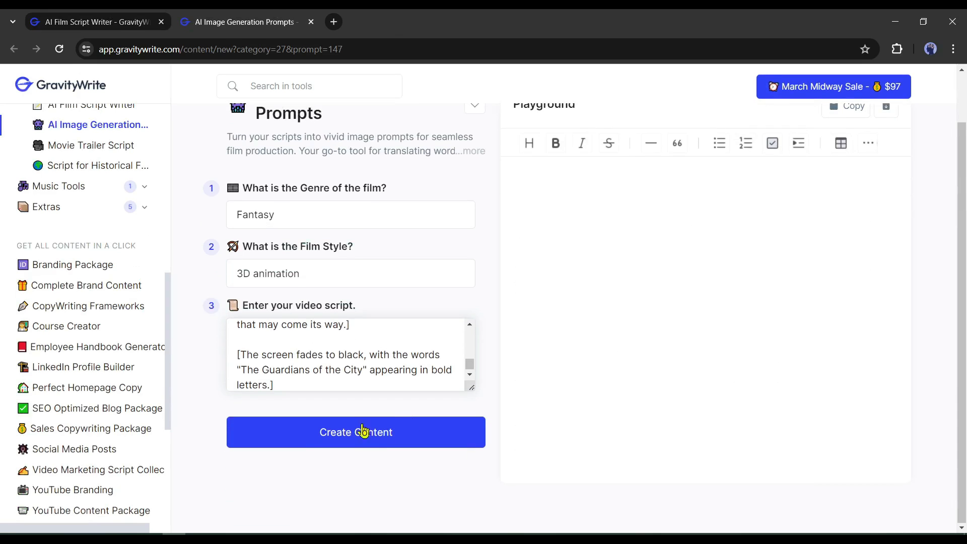
pyautogui.click(355, 432)
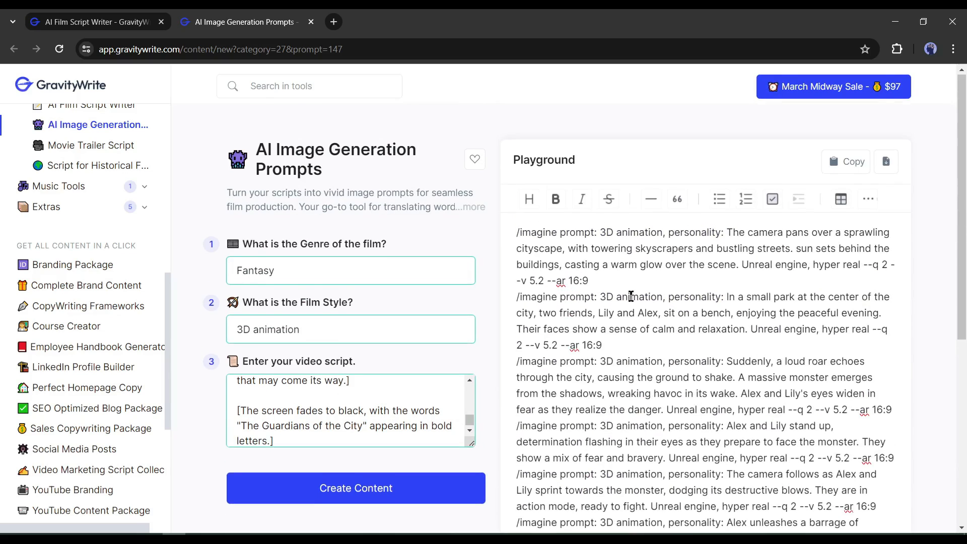
# Scroll through the /imagine prompts down to the fade-to-black title card.
pyautogui.scroll(-3)
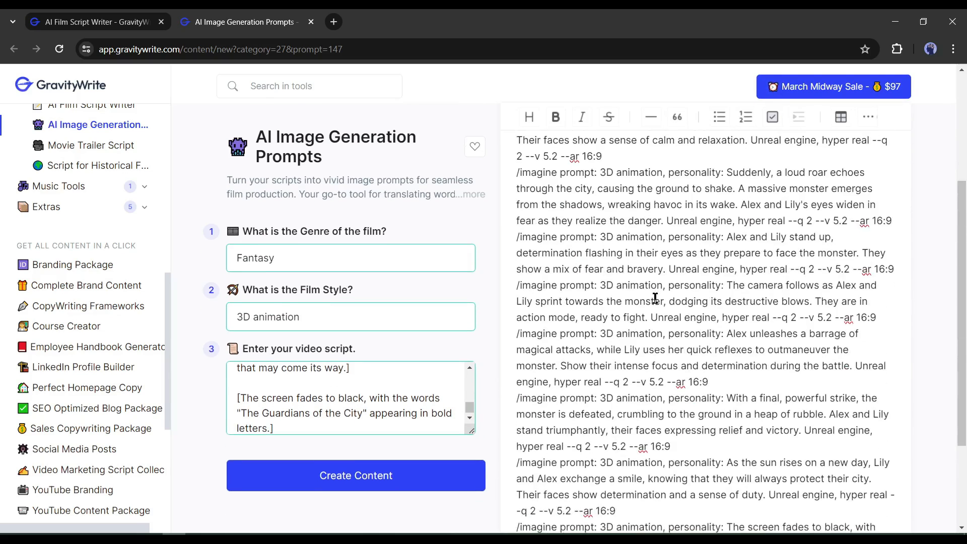
pyautogui.scroll(-3)
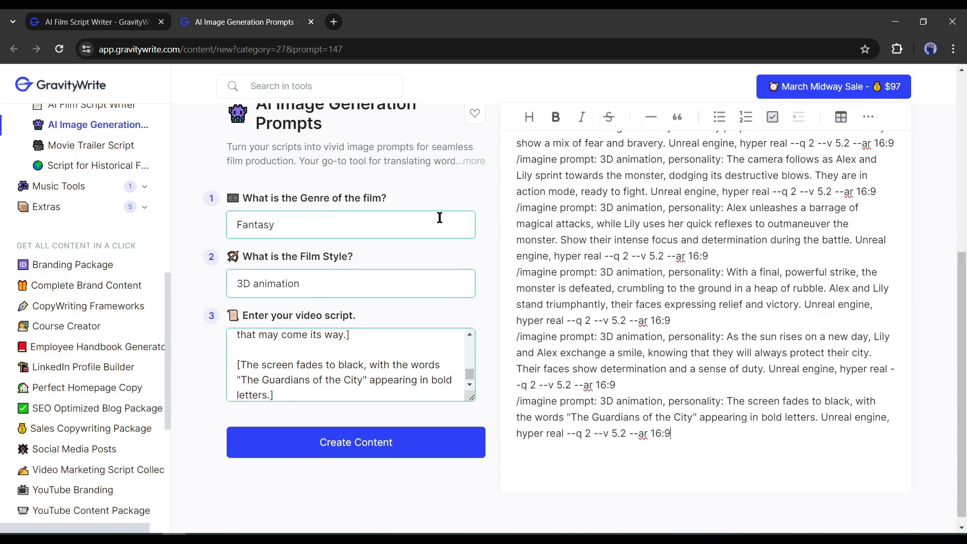
pyautogui.moveTo(455, 122)
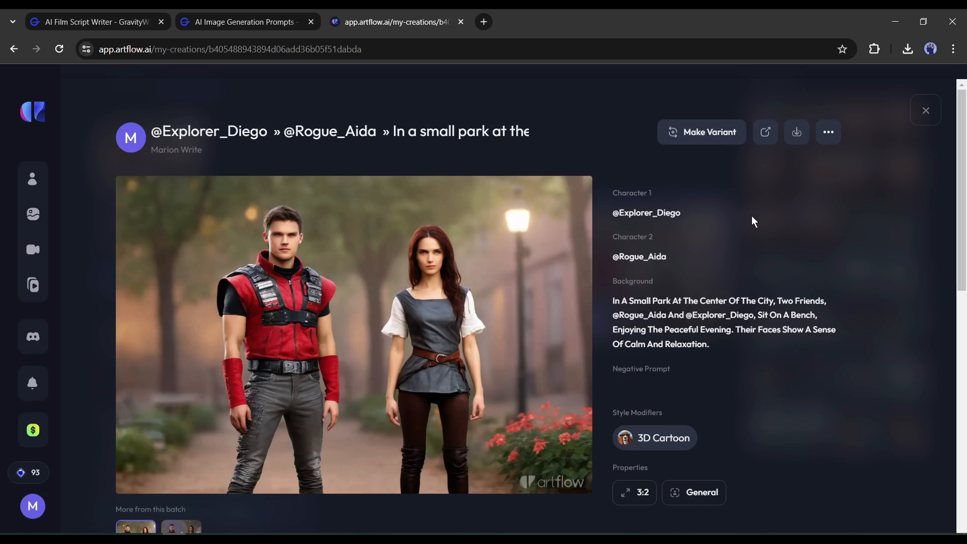
# Close the park scene image details of Explorer_Diego and Rogue_Aida.
pyautogui.click(907, 49)
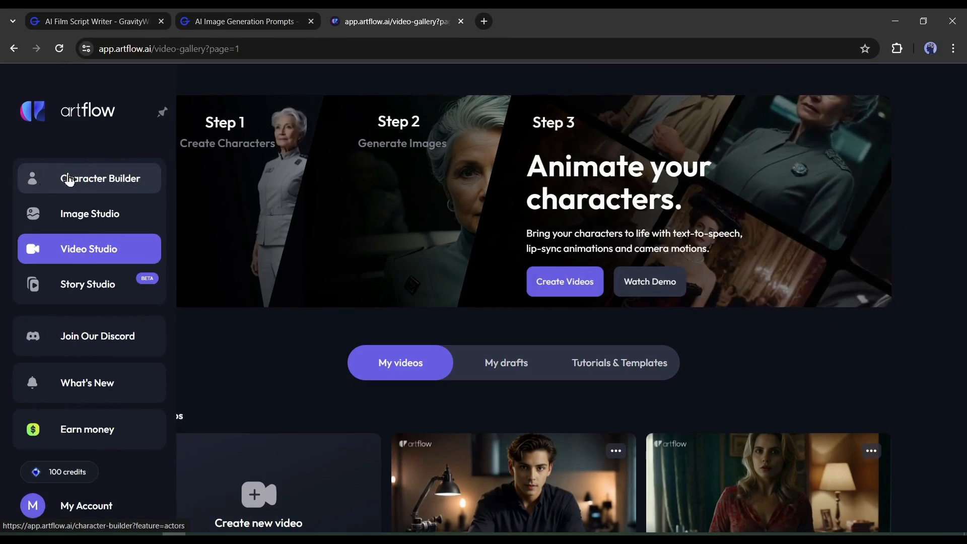
# Show the saved Characters collection in Character Builder and begin a new character.
pyautogui.click(99, 178)
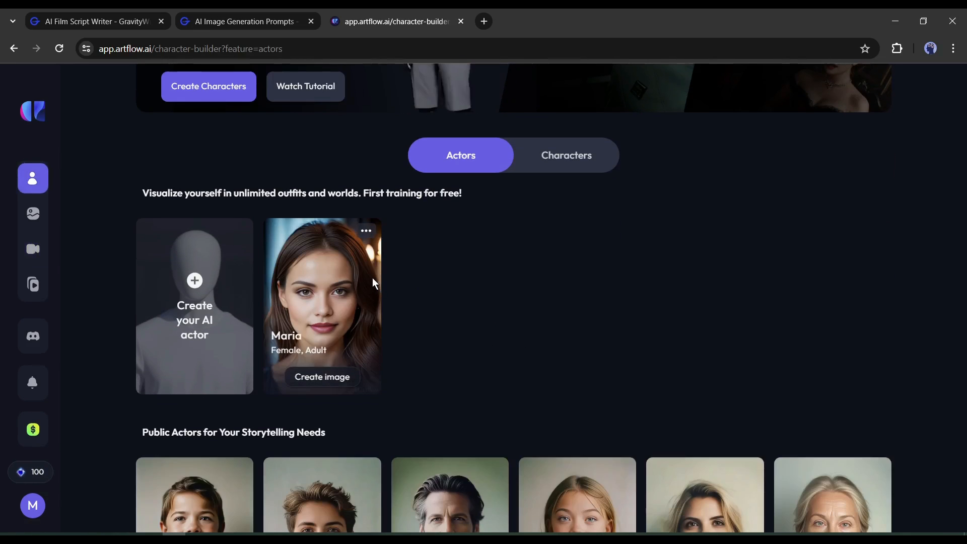
pyautogui.click(565, 155)
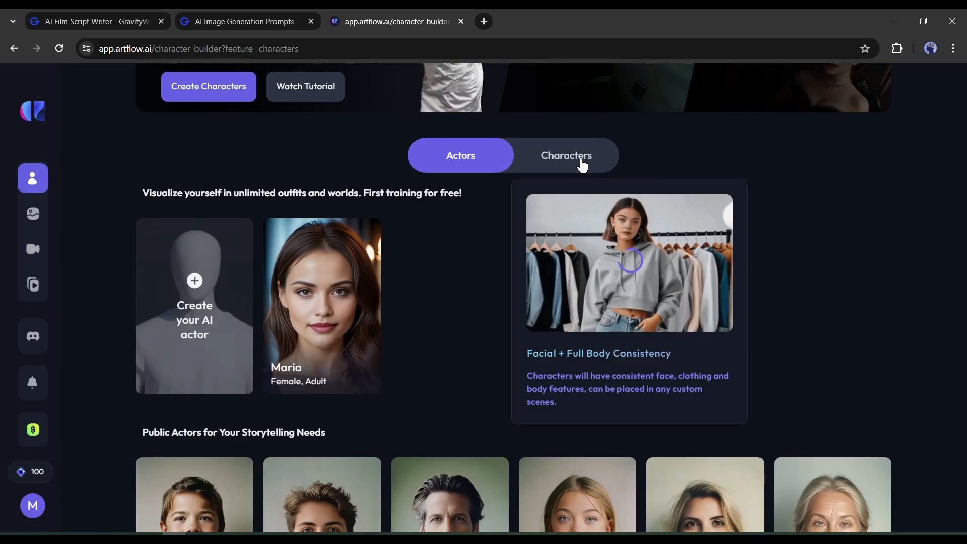
pyautogui.click(565, 155)
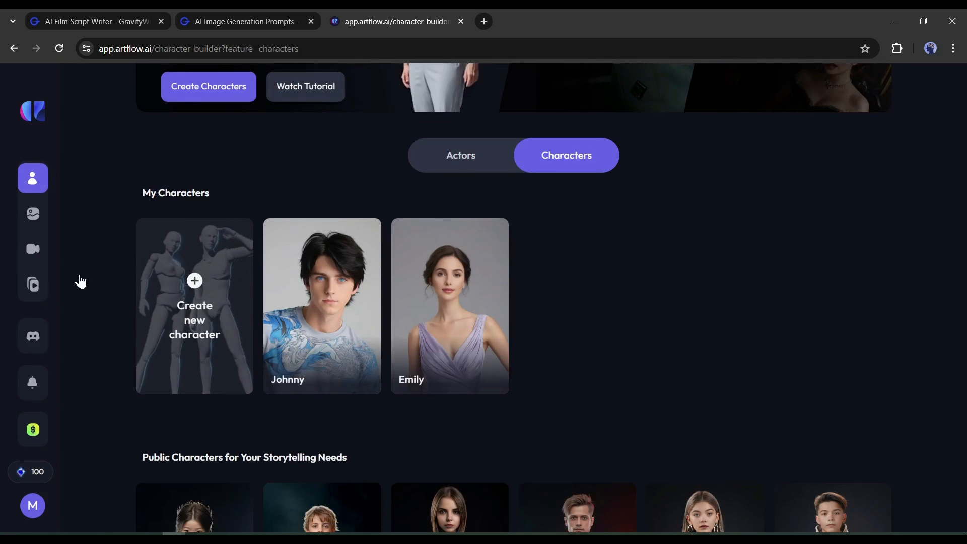
pyautogui.click(195, 305)
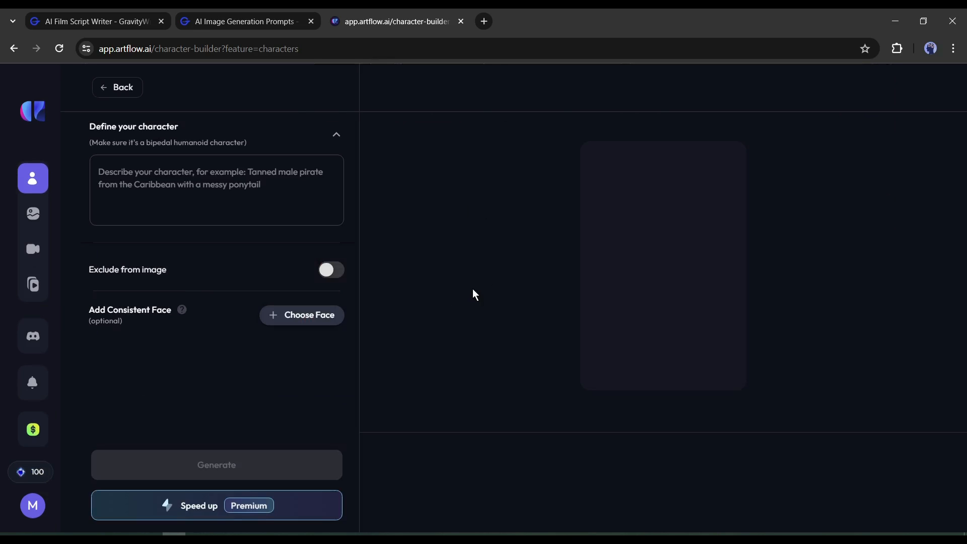
# Describe a 15 years old young boy, skip exclusions and face choices, and generate him.
pyautogui.click(215, 189)
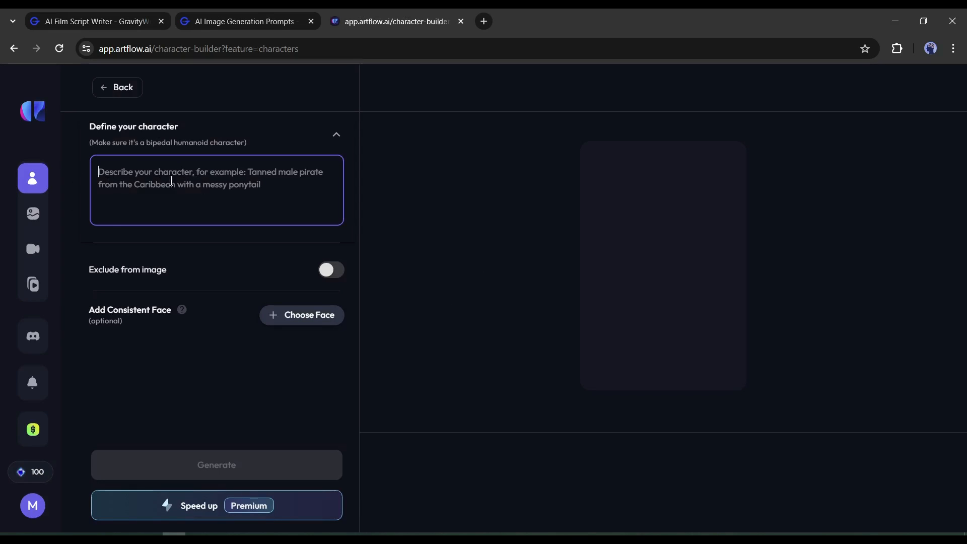
pyautogui.write('a 15 years old young')
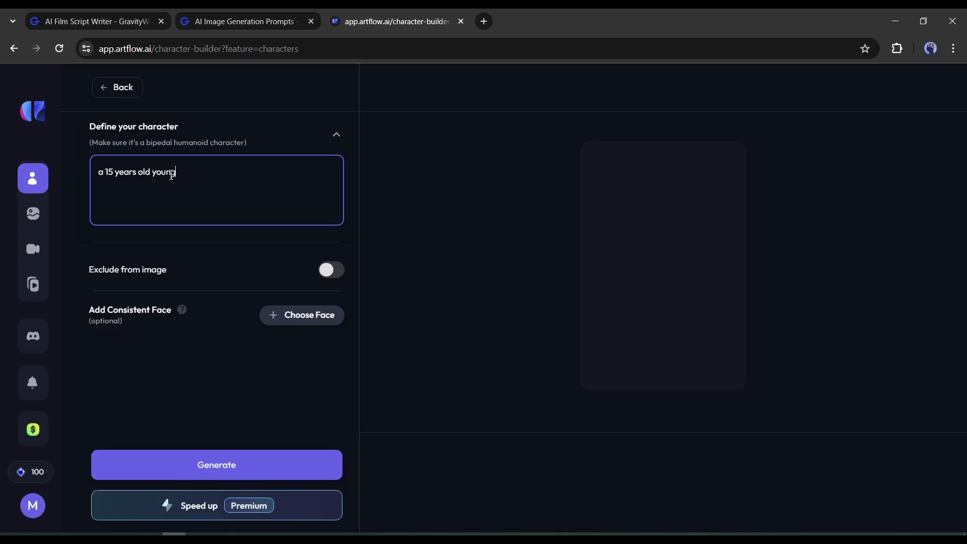
pyautogui.click(331, 270)
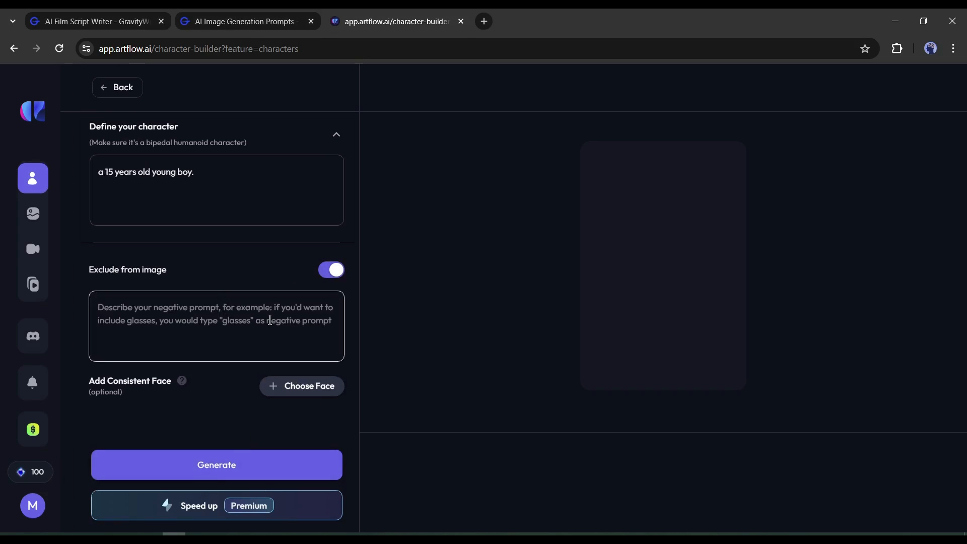
pyautogui.click(331, 270)
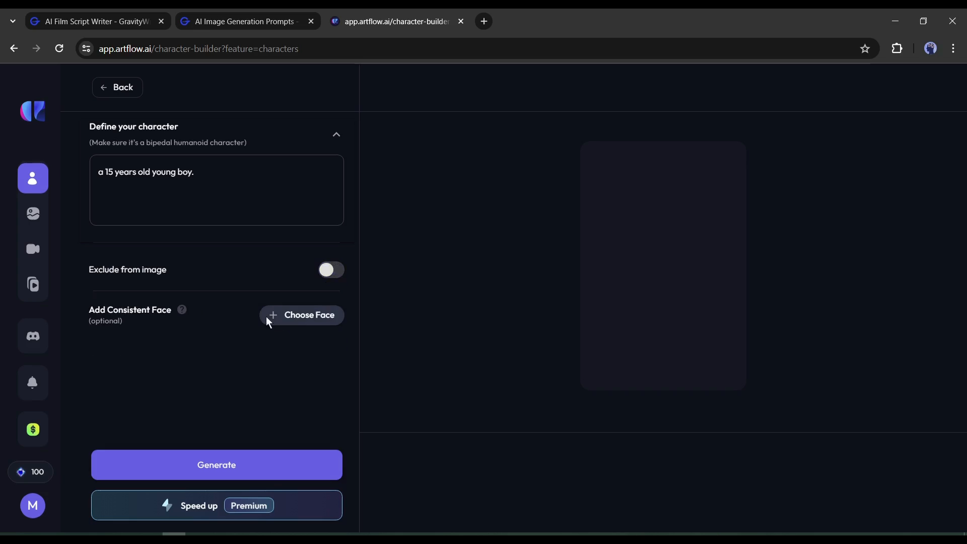
pyautogui.click(301, 315)
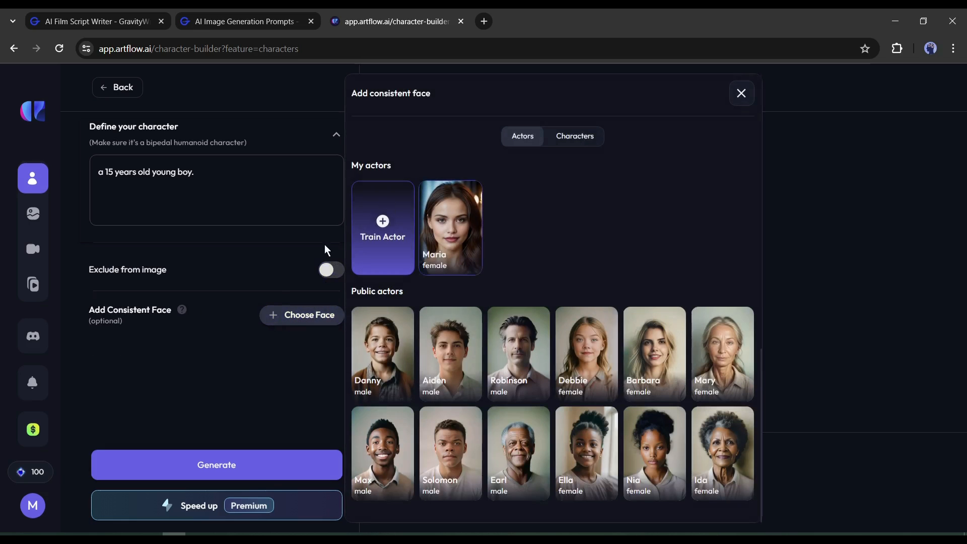
pyautogui.click(740, 92)
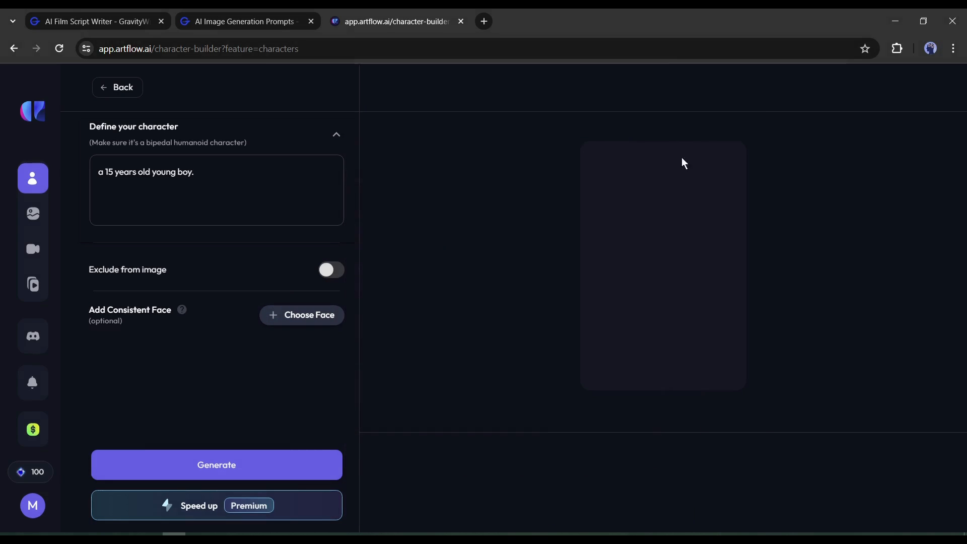
pyautogui.click(215, 464)
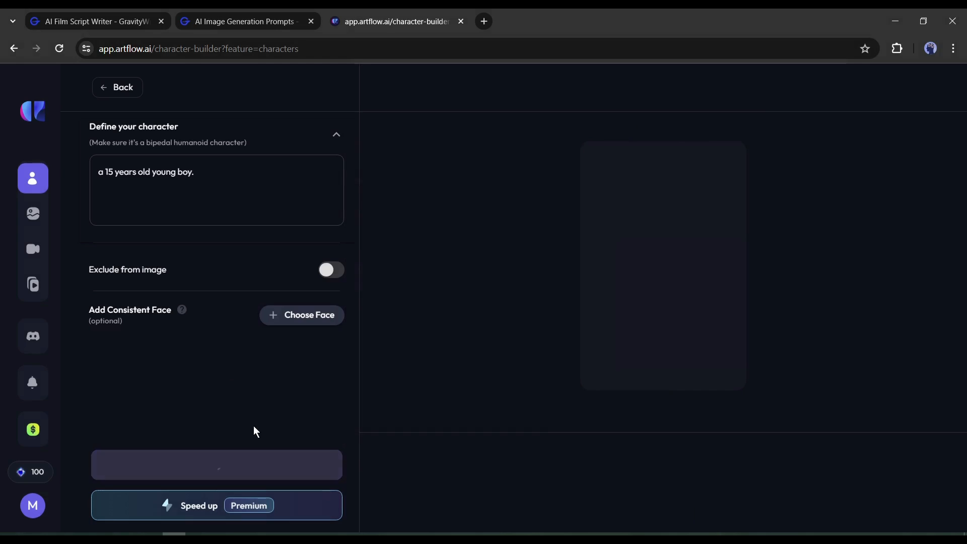
pyautogui.click(216, 464)
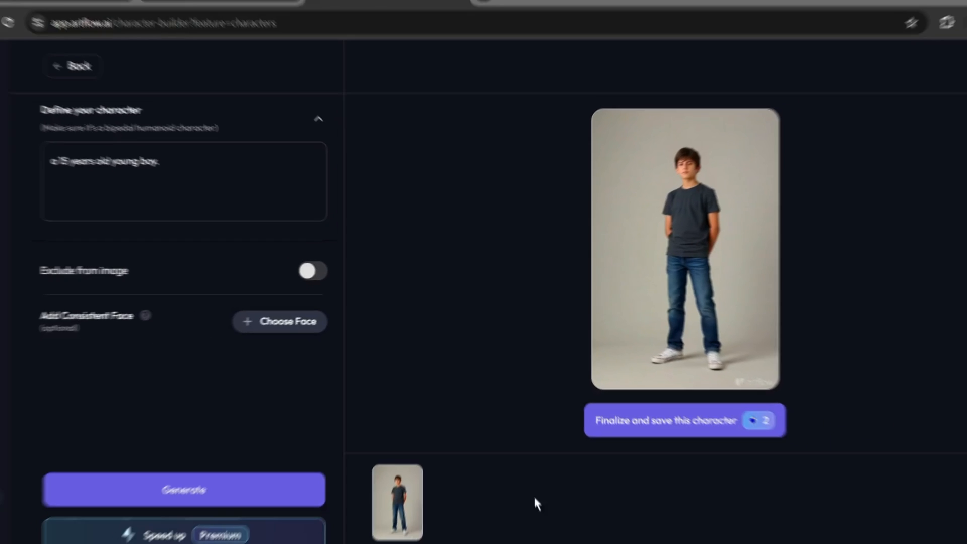
# Finalize the generated boy and save him as Thomas to My Characters.
pyautogui.click(683, 420)
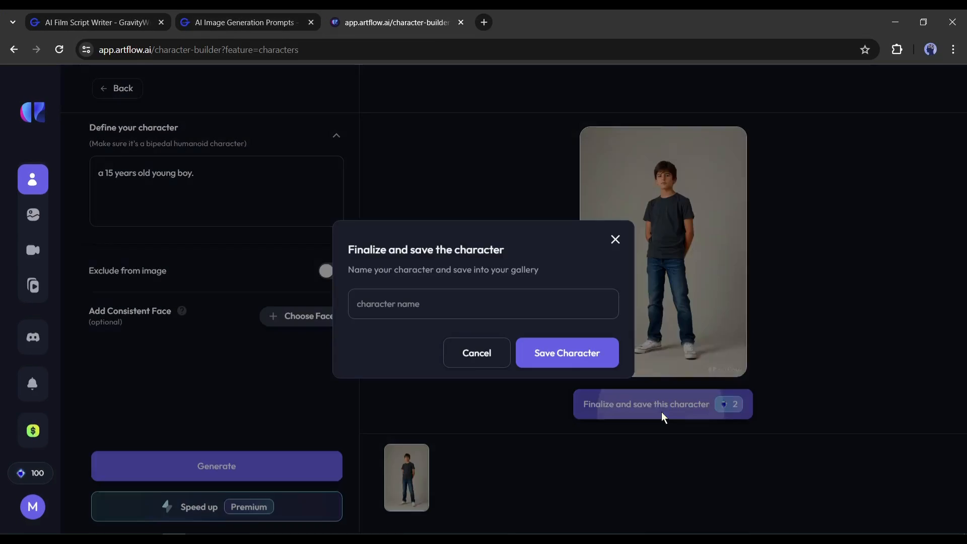
pyautogui.write('Th')
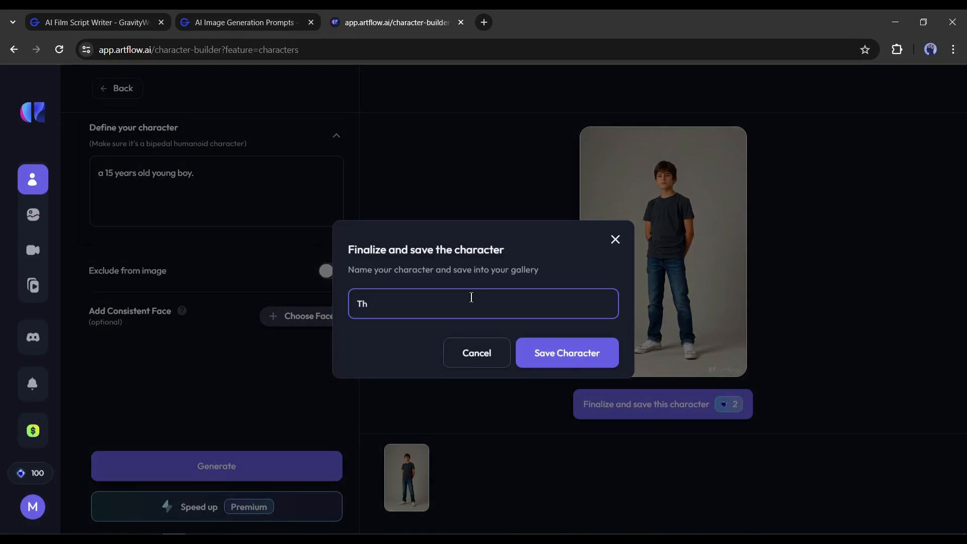
pyautogui.click(565, 352)
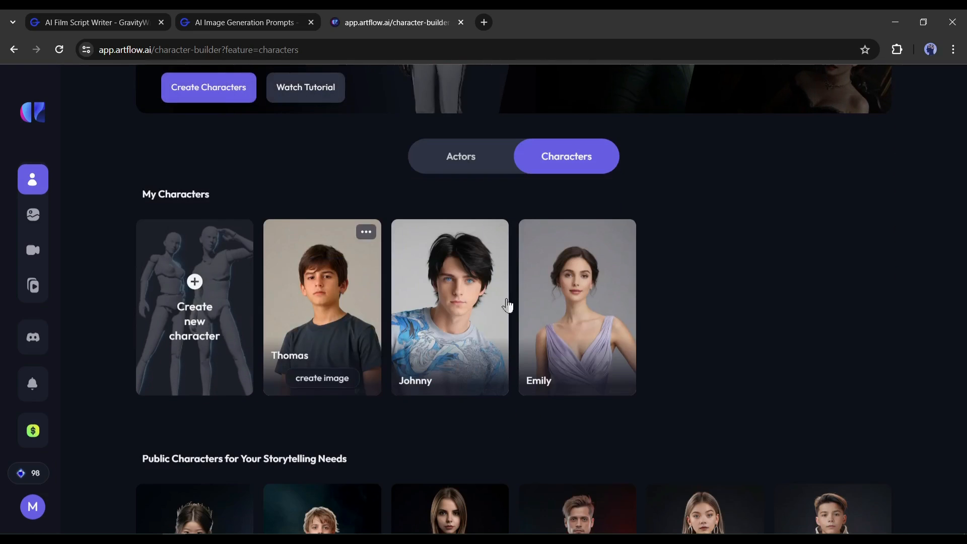
# Browse past Thomas, Johnny and Emily to the public characters like Explorer_Diego and Rogue_Aida.
pyautogui.scroll(-3)
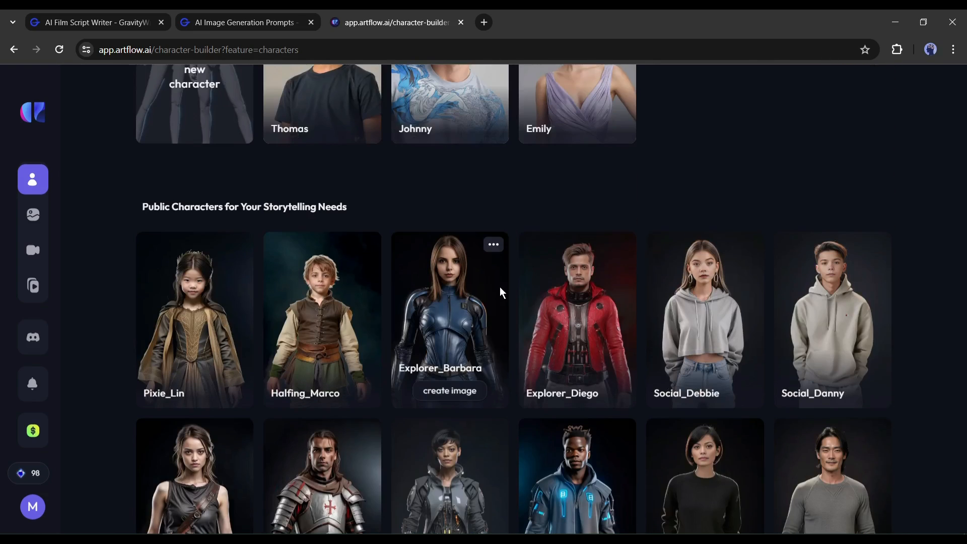
pyautogui.scroll(-3)
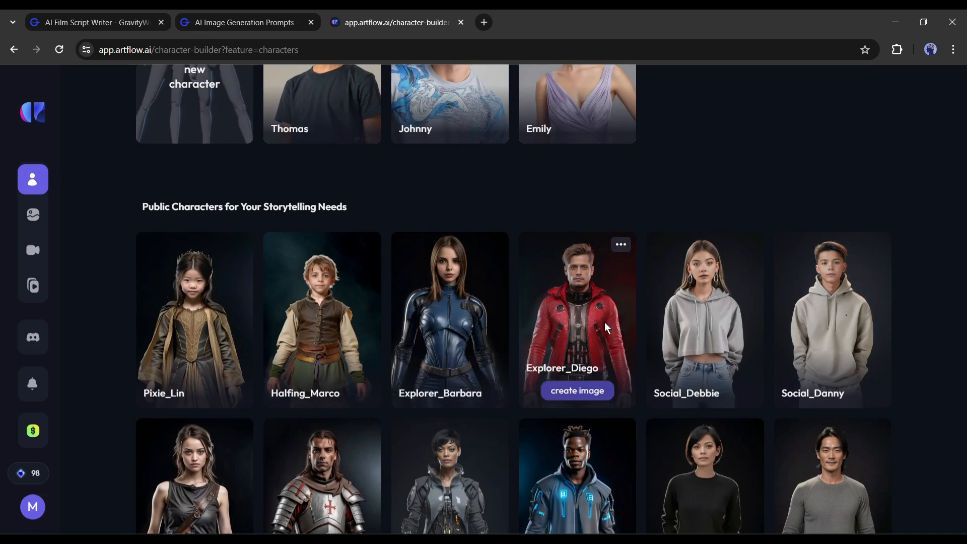
pyautogui.scroll(-3)
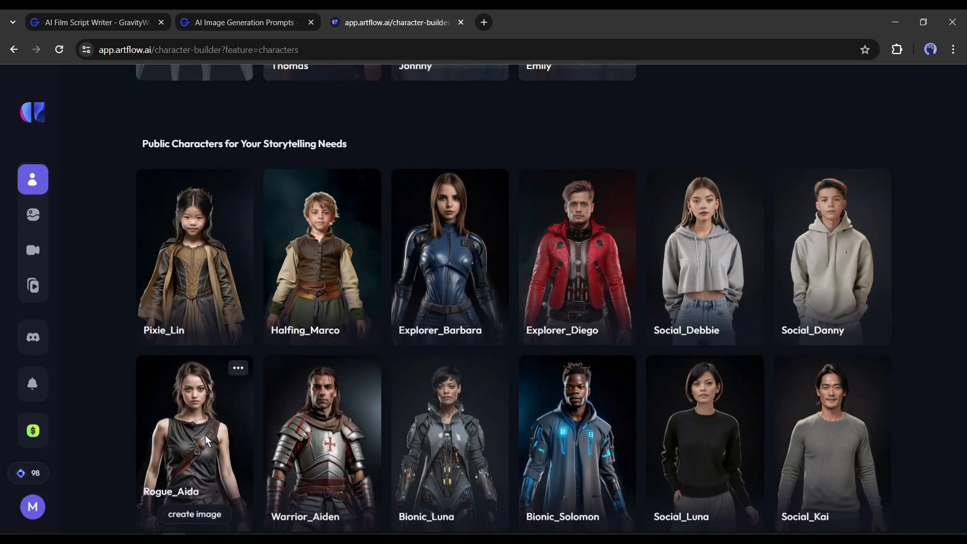
pyautogui.moveTo(449, 296)
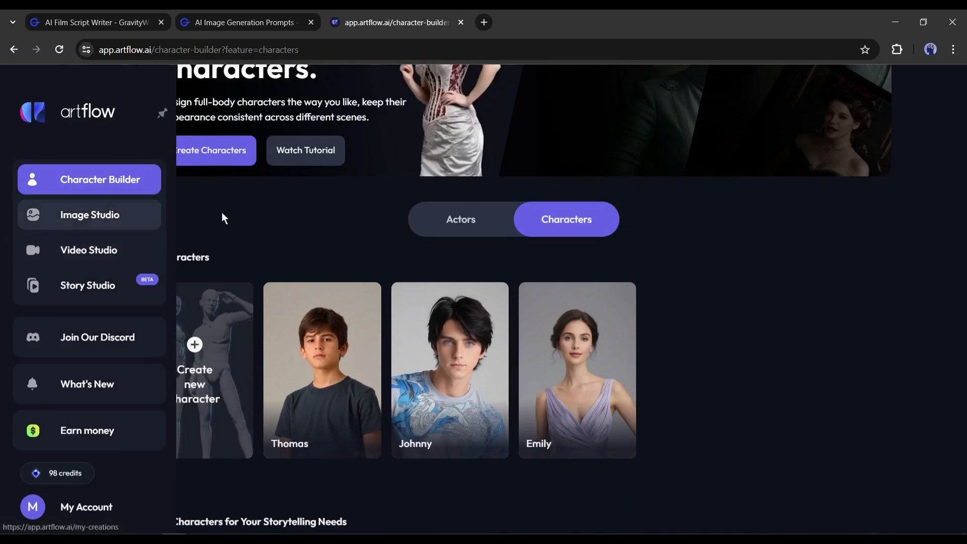
# Begin a new Image Studio image with Image Type kept on General at 3:2.
pyautogui.click(90, 214)
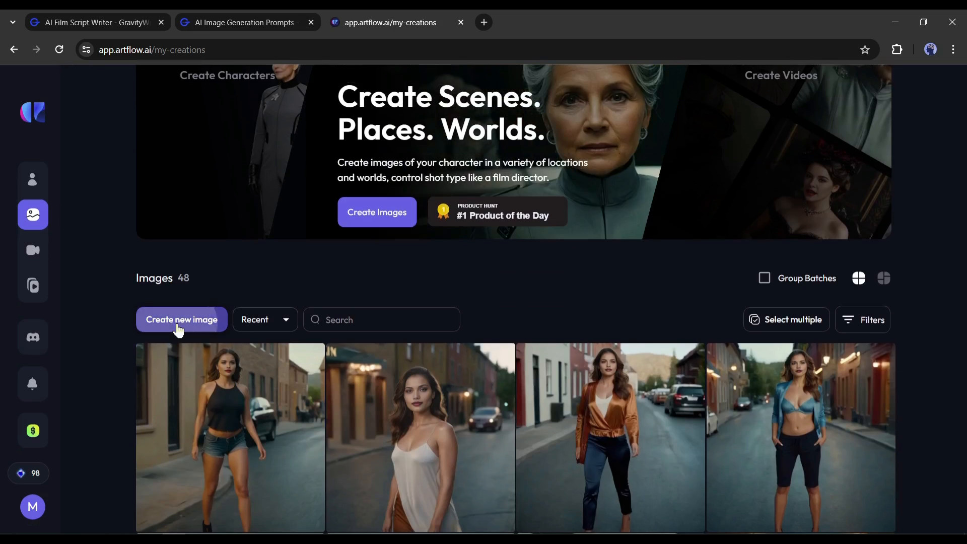
pyautogui.click(182, 319)
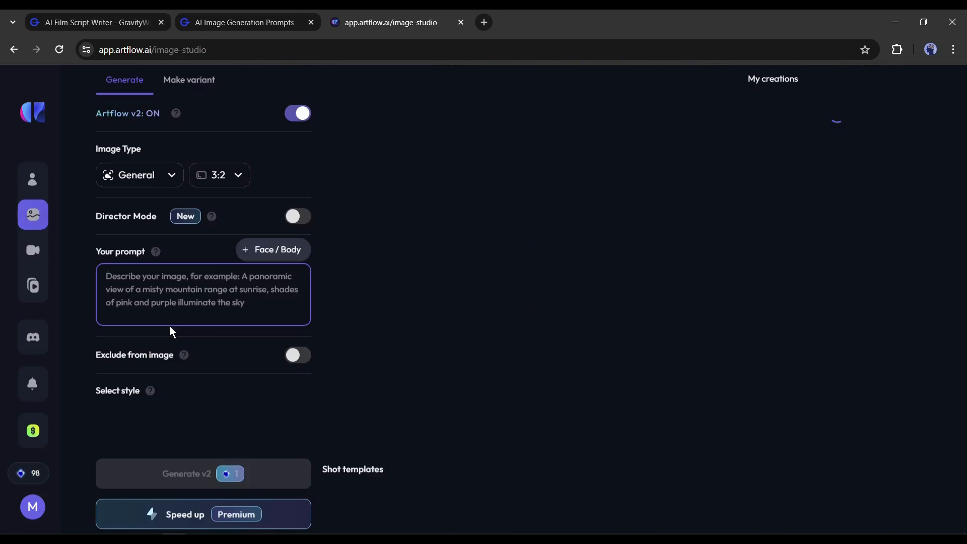
pyautogui.click(139, 174)
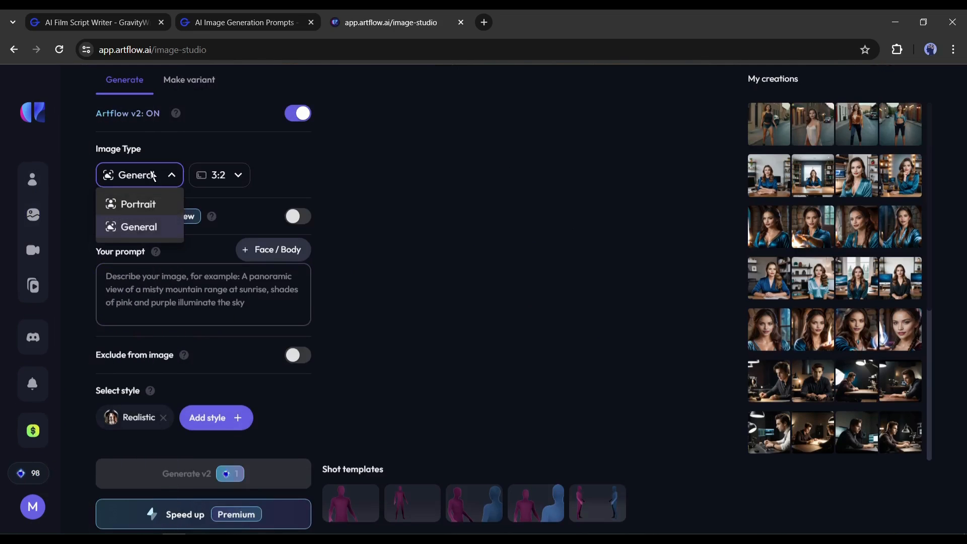
pyautogui.click(219, 174)
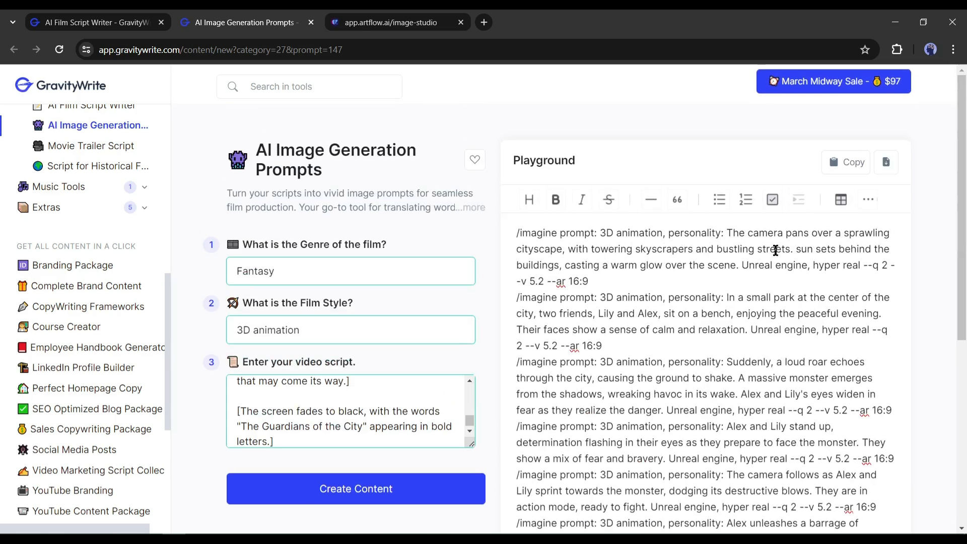
# Select and copy the first /imagine prompt of the camera panning over a sunset cityscape.
pyautogui.moveTo(598, 233); pyautogui.dragTo(856, 265)
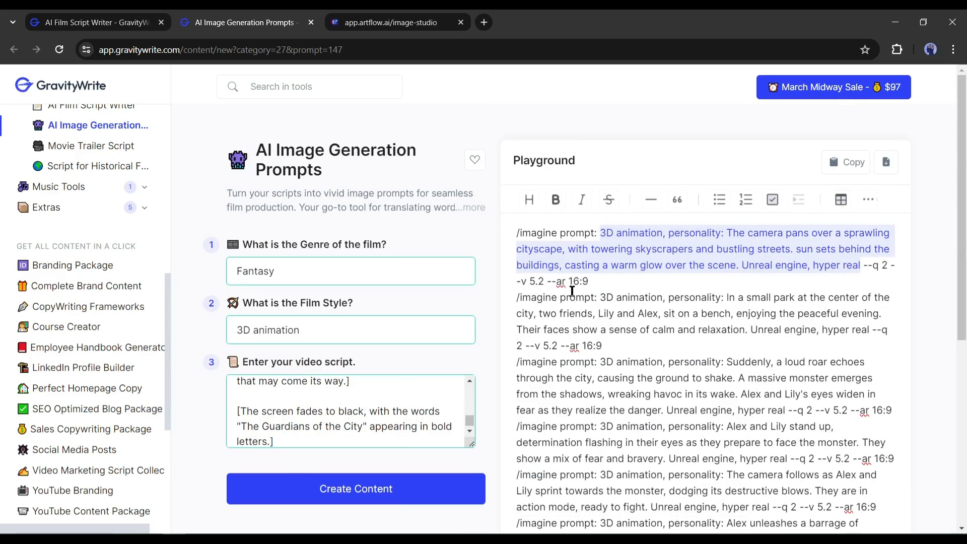
pyautogui.click(397, 23)
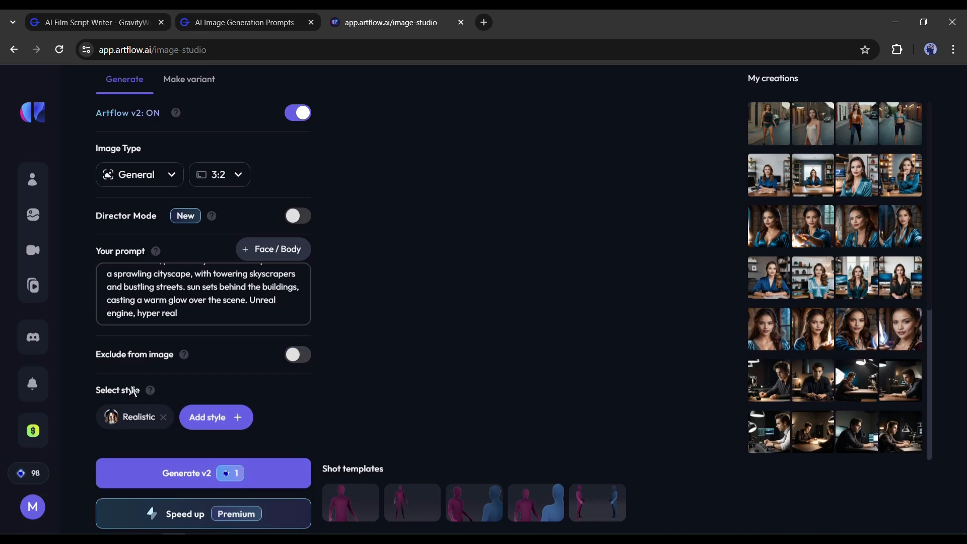
# Swap the Realistic style for 3D Cartoon and generate four sunset cityscape images.
pyautogui.click(163, 417)
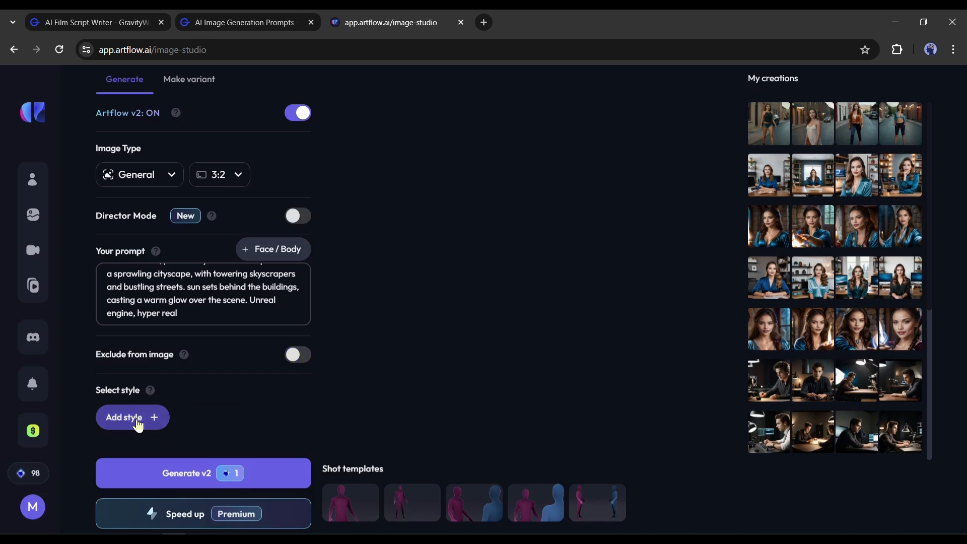
pyautogui.click(132, 416)
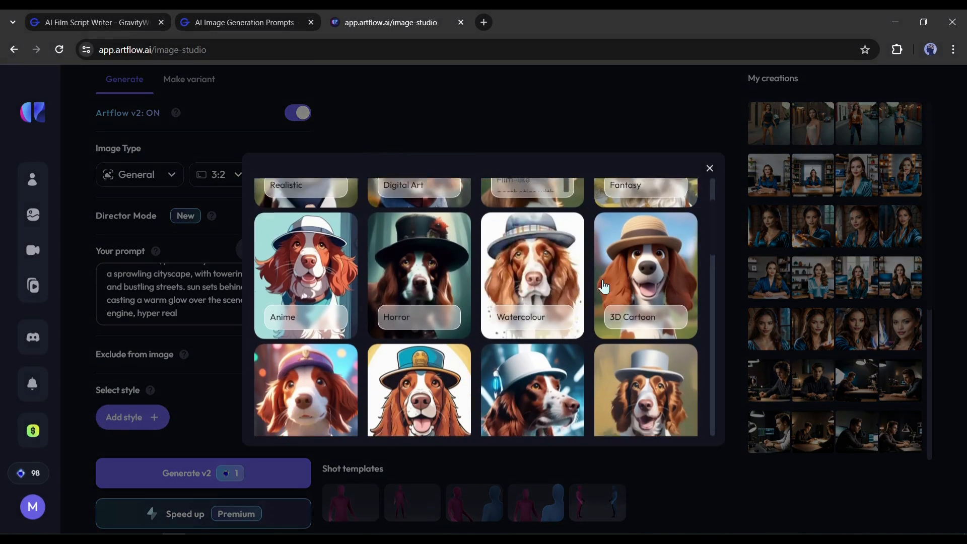
pyautogui.click(644, 274)
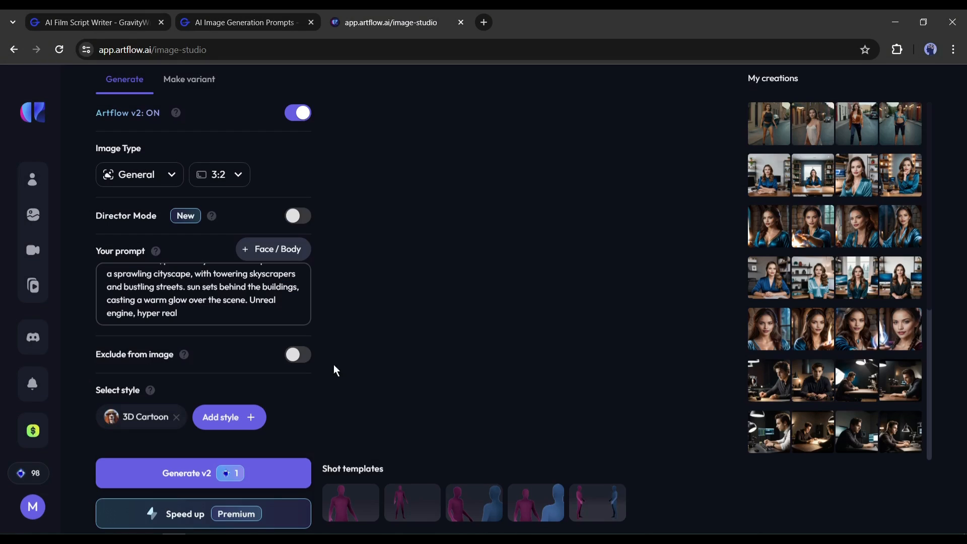
pyautogui.click(203, 473)
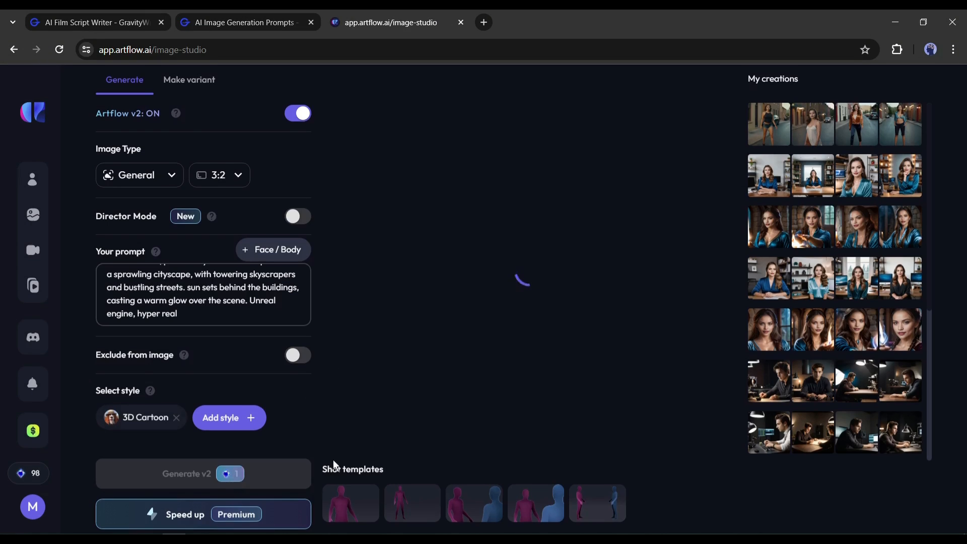
# Inspect a generated cityscape, then return to GravityWrite and pick up the second scene's prompt.
pyautogui.click(202, 473)
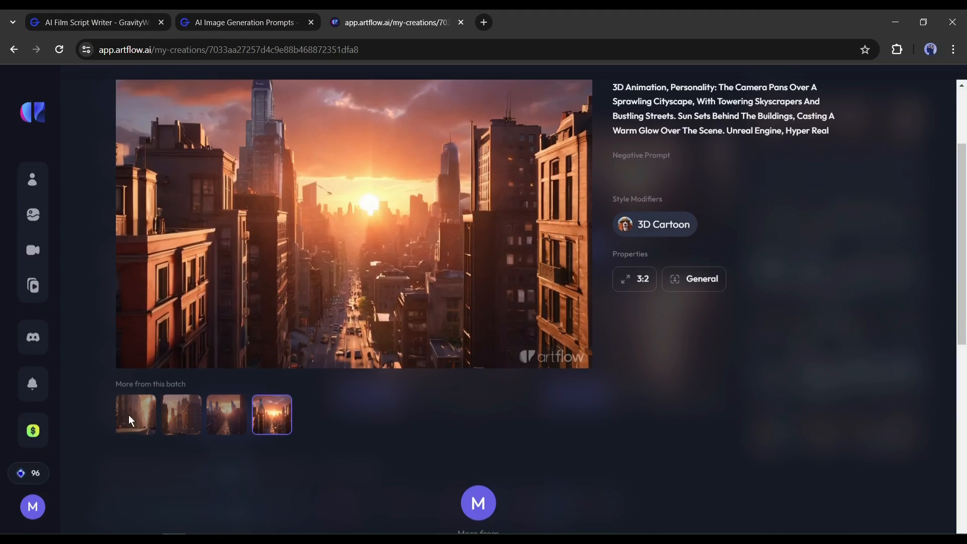
pyautogui.click(136, 414)
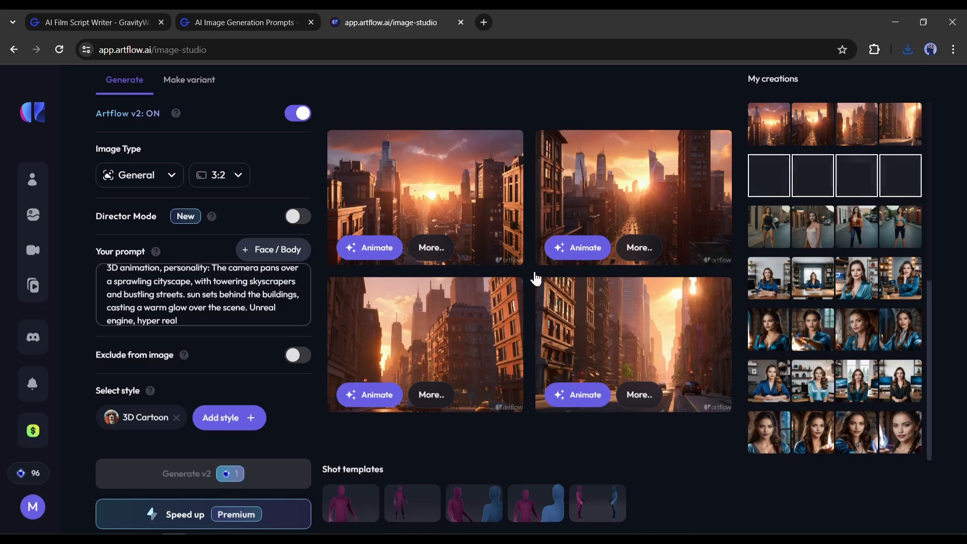
pyautogui.click(245, 22)
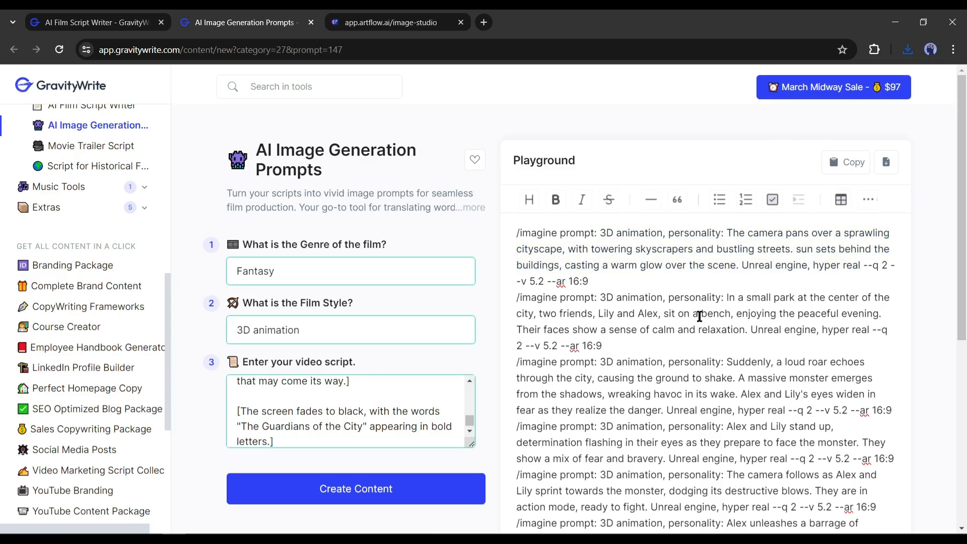
pyautogui.click(392, 22)
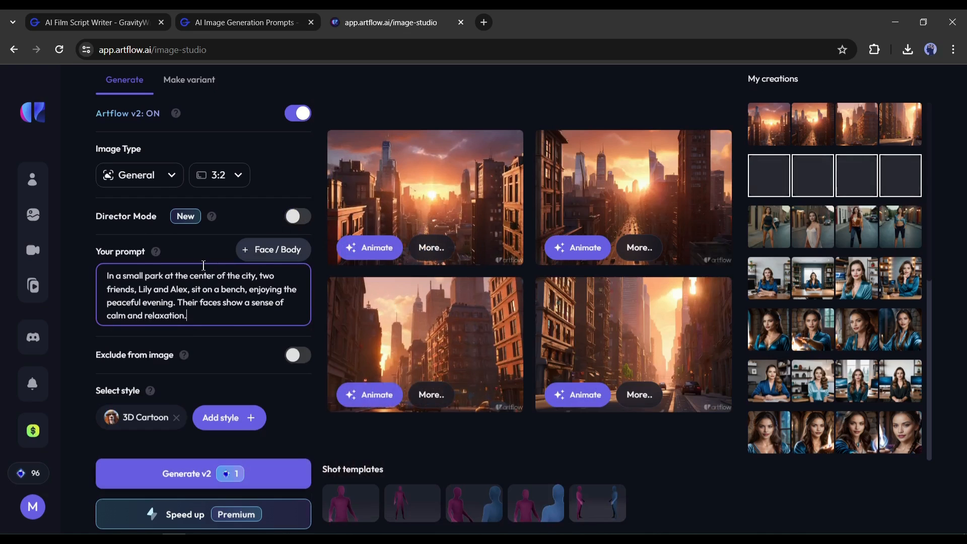
pyautogui.click(298, 216)
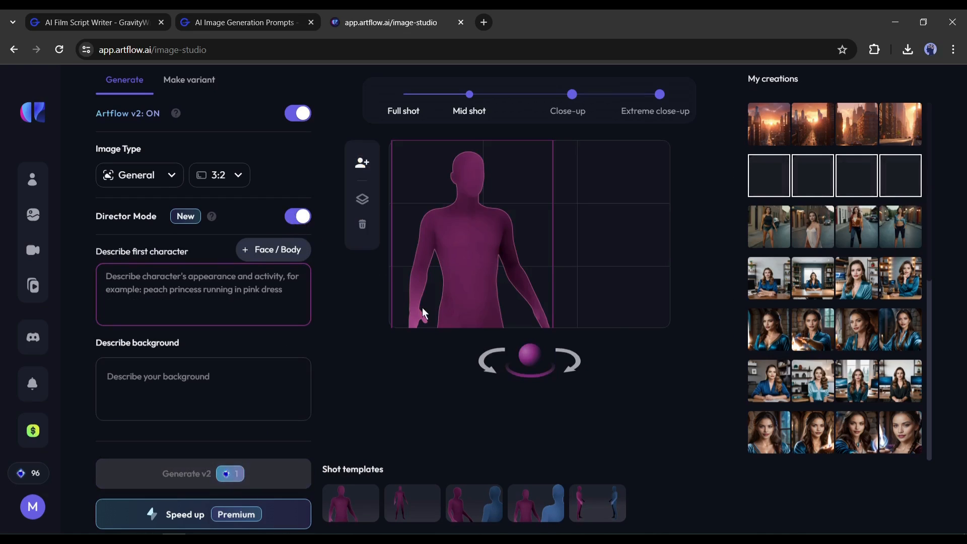
pyautogui.moveTo(290, 123)
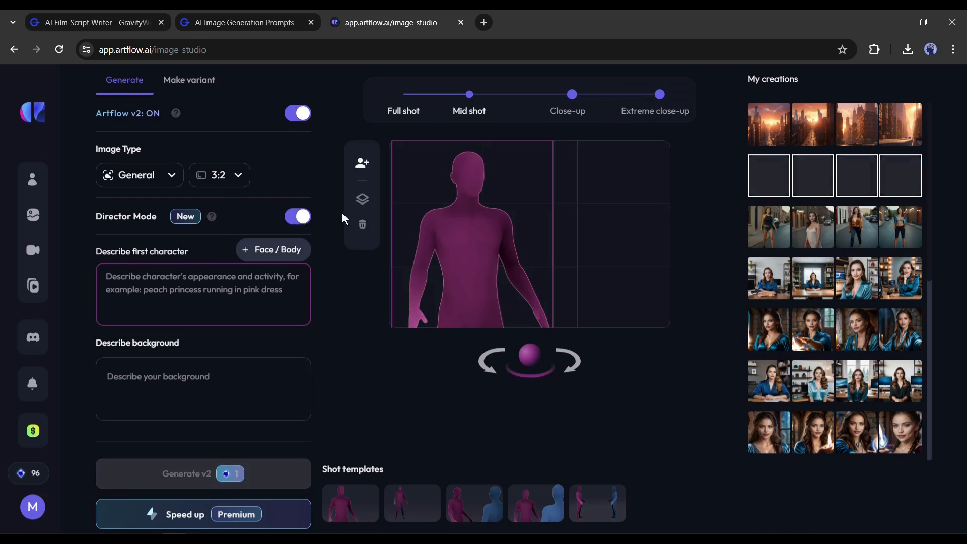
pyautogui.click(229, 276)
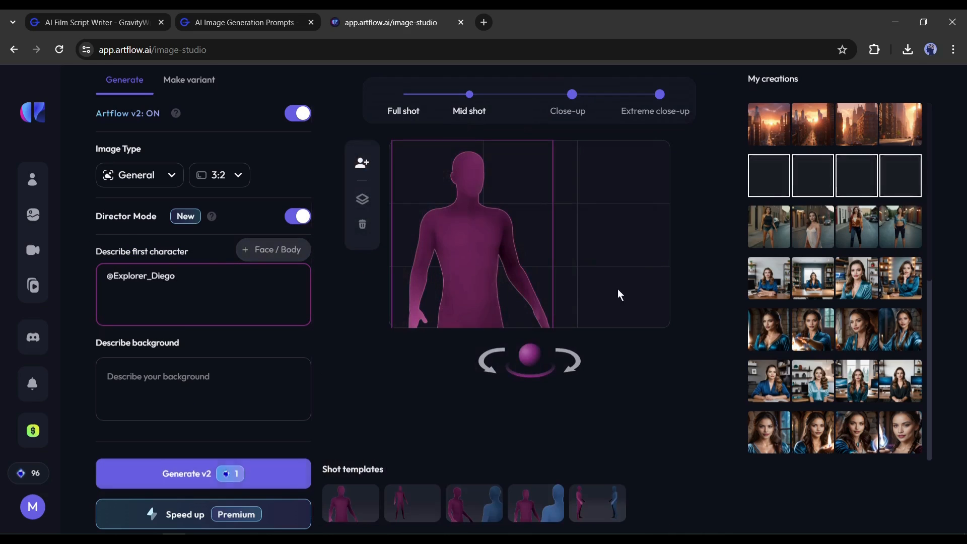
pyautogui.moveTo(362, 163)
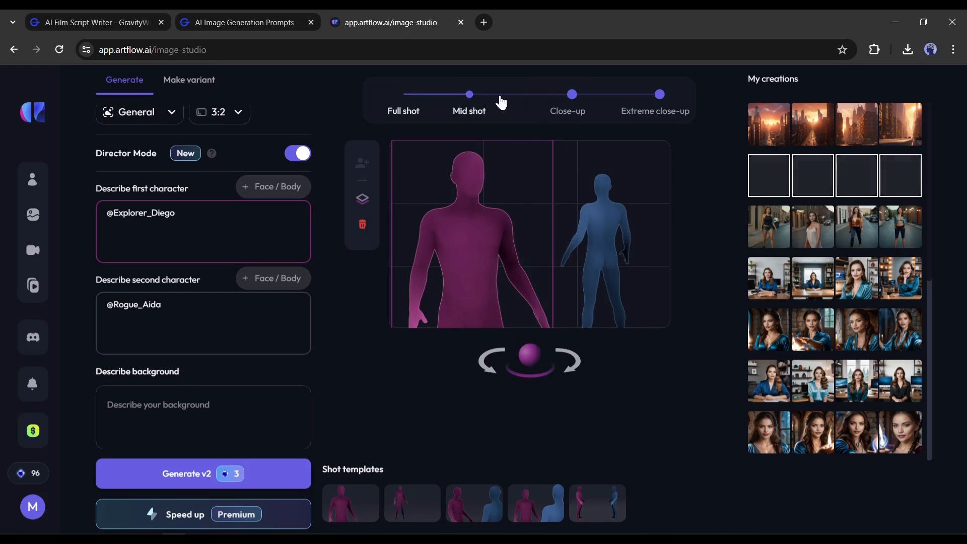
pyautogui.click(403, 94)
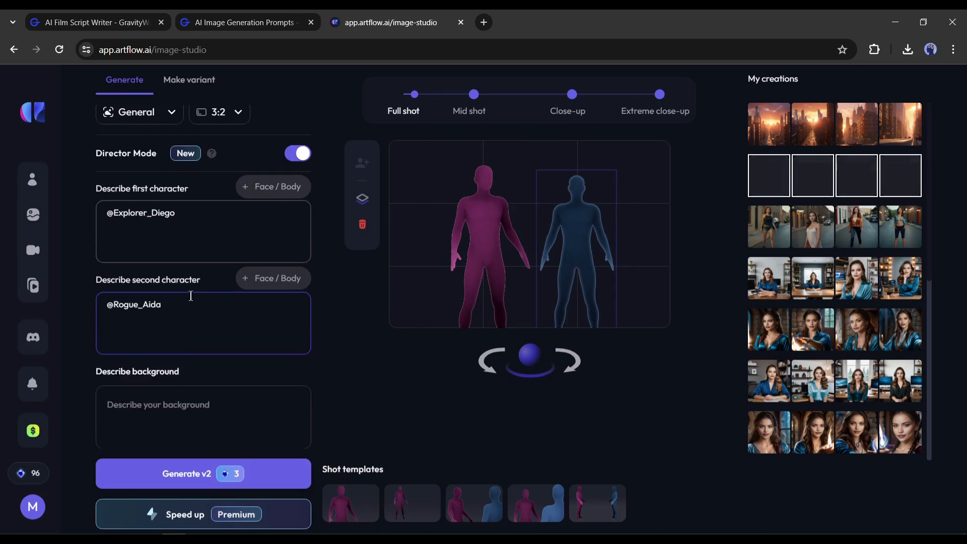
pyautogui.write('In a small park at the center of the city, two friends, Lily and @Explorer_Diego, sit on a bench, enjoying the peaceful evening. Their faces show a sense of calm and relaxation.')
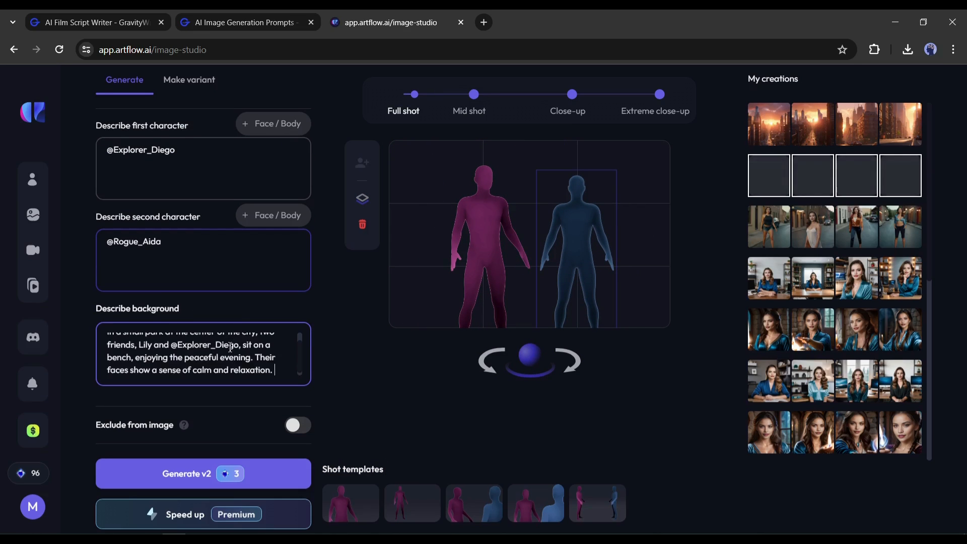
pyautogui.scroll(-3)
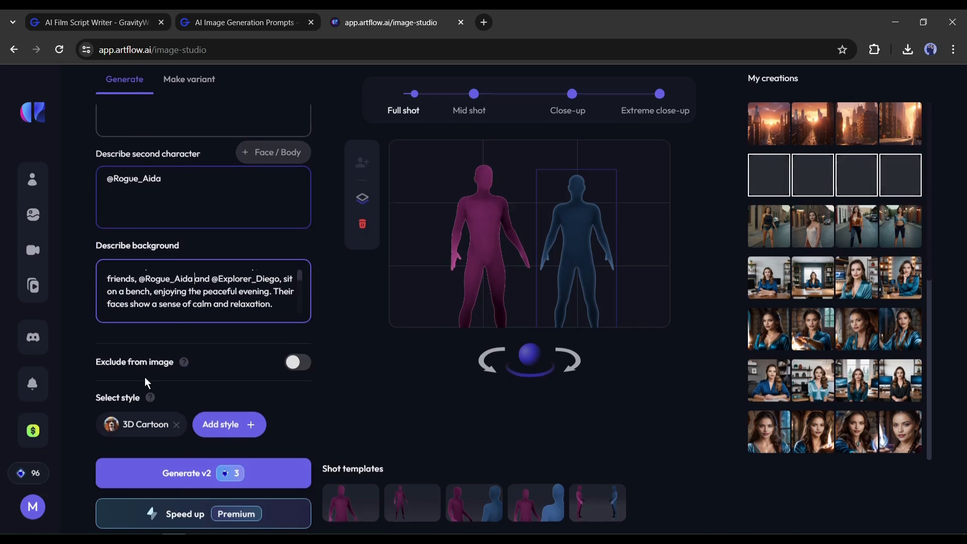
pyautogui.click(186, 474)
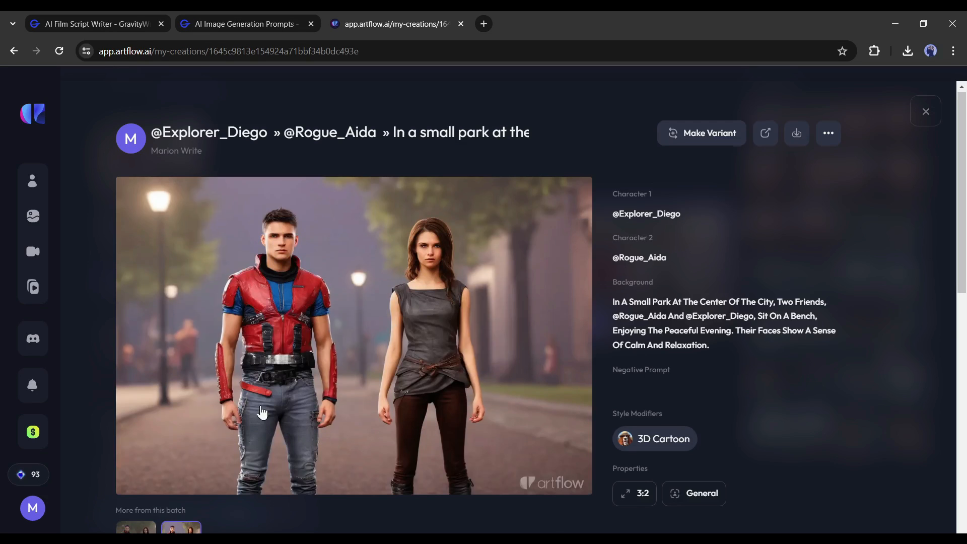
pyautogui.click(701, 132)
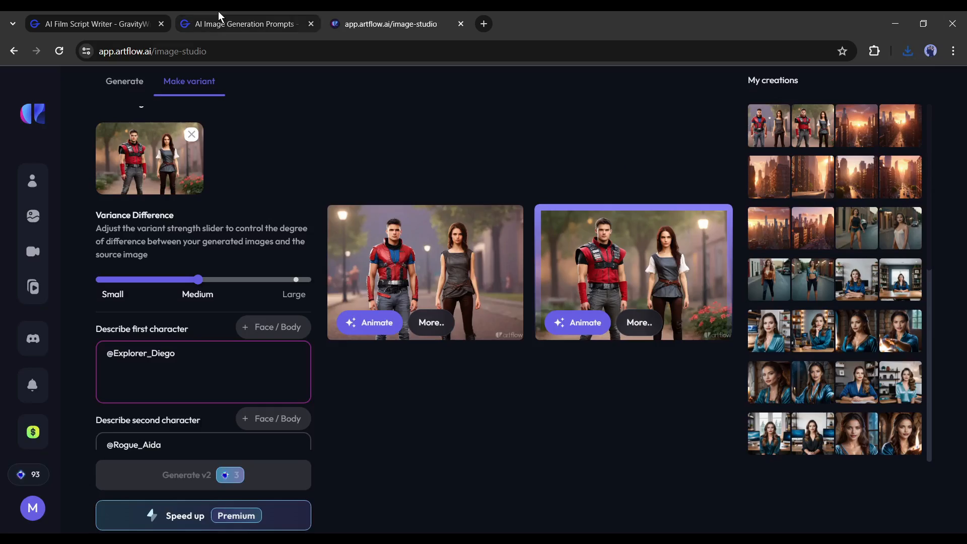
pyautogui.click(124, 80)
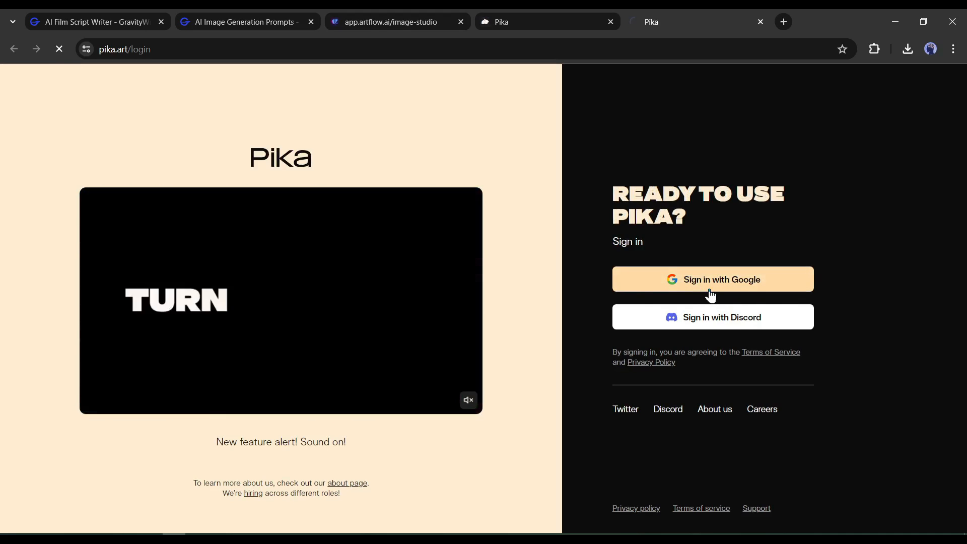
# Sign in to Pika with Google and attach the 1152×768 cityscape image to animate.
pyautogui.click(711, 278)
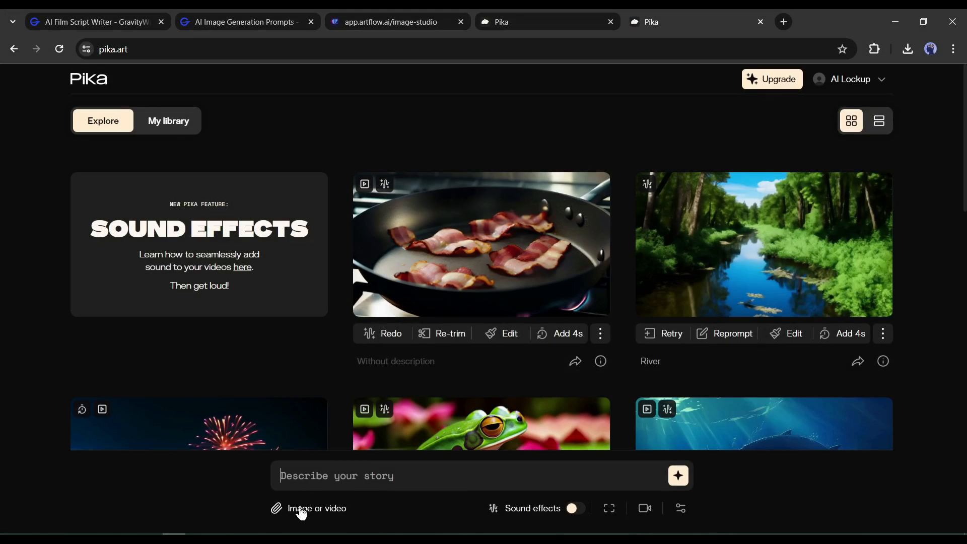
pyautogui.click(315, 508)
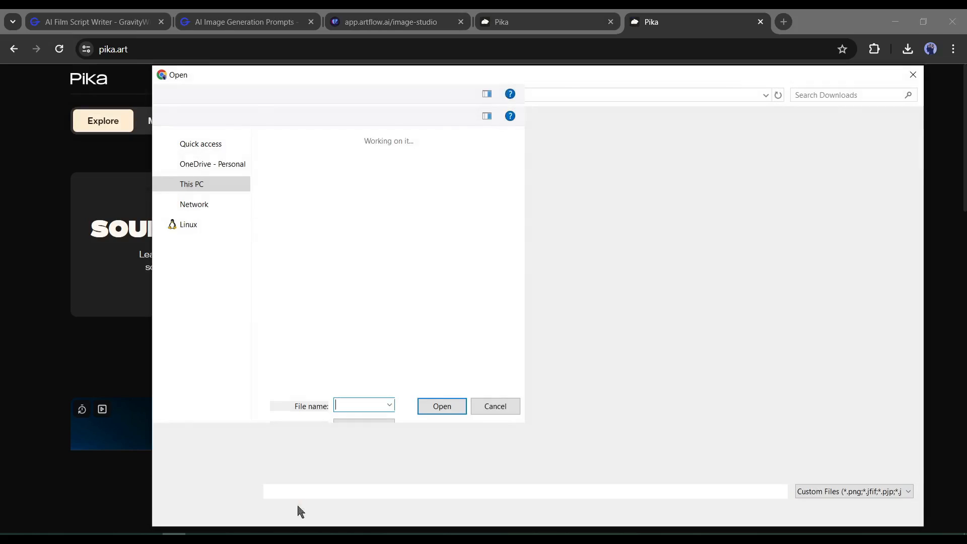
pyautogui.click(493, 405)
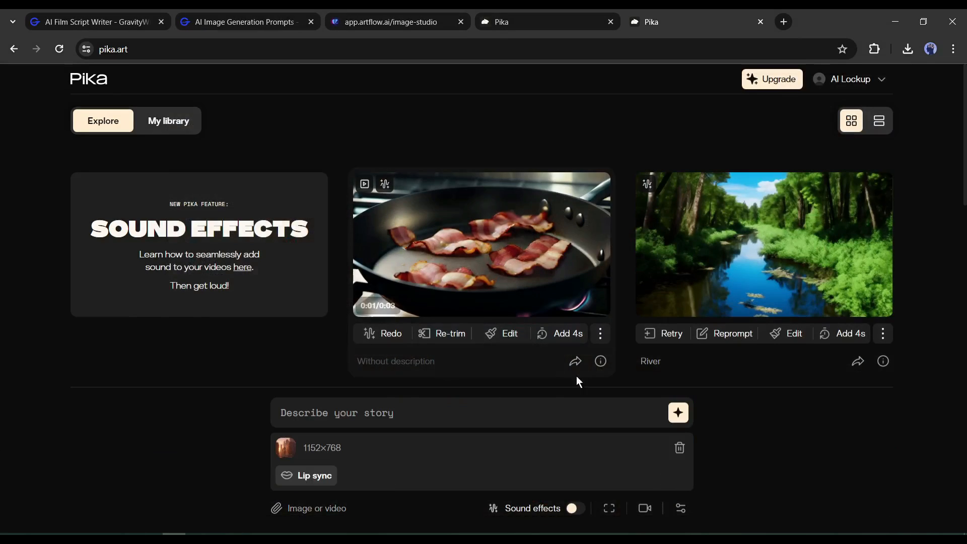
# Set a camera movement and generate the sunset cityscape video from the first scene's prompt.
pyautogui.click(643, 507)
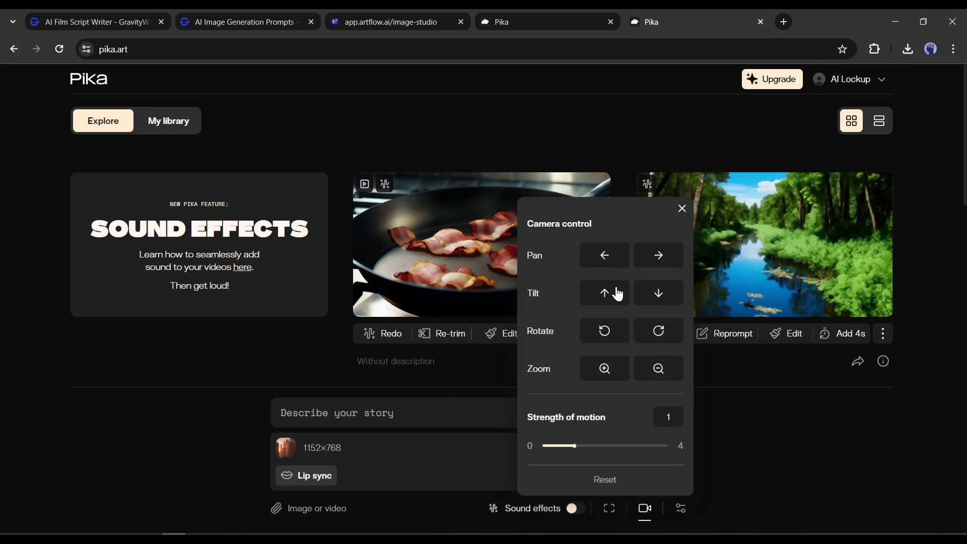
pyautogui.click(603, 369)
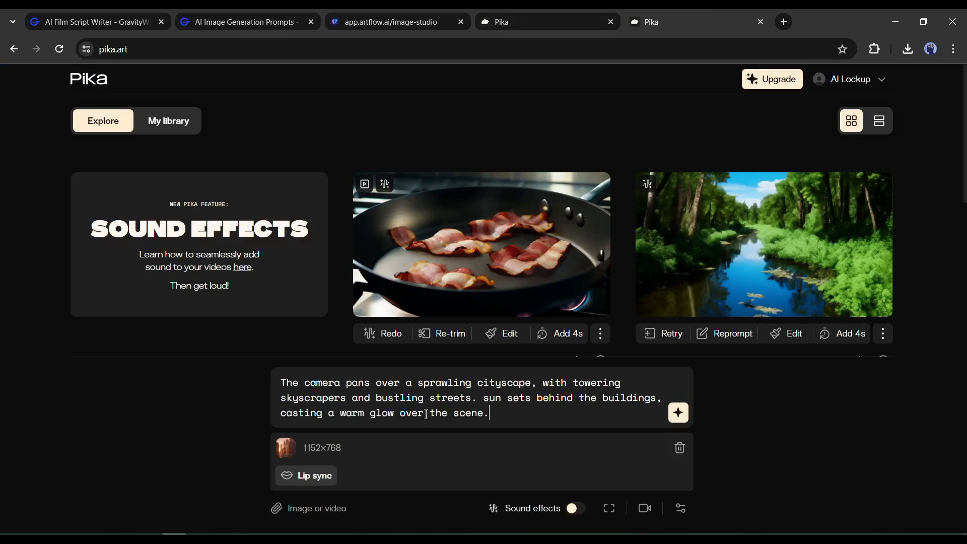
pyautogui.click(168, 120)
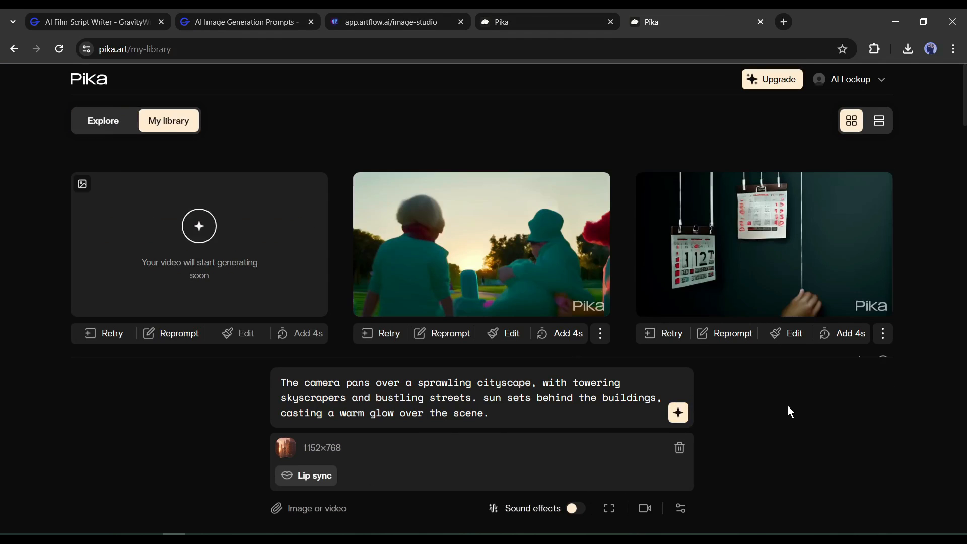
pyautogui.moveTo(481, 243)
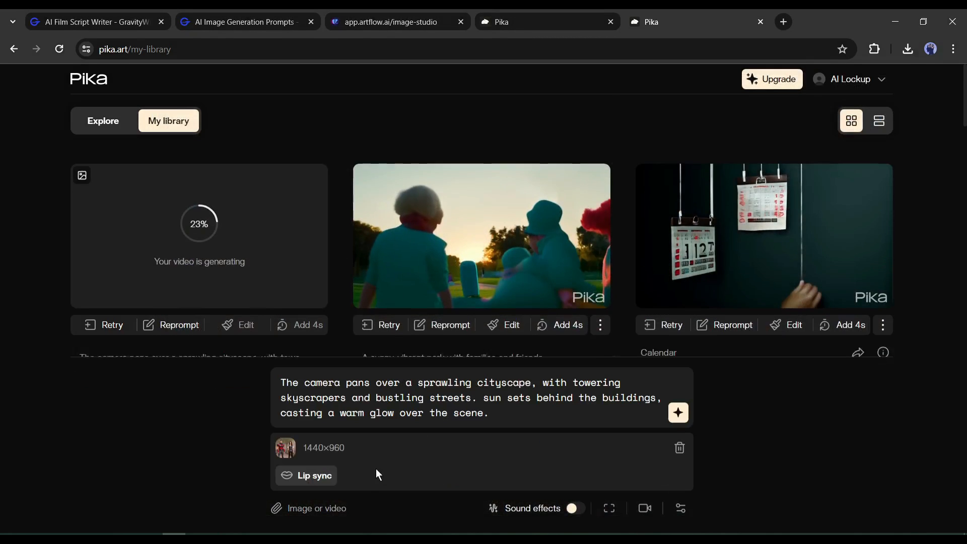
# In Lip sync, generate and preview a voice for 'I love this city. It's so vibrant and alive.'.
pyautogui.click(311, 474)
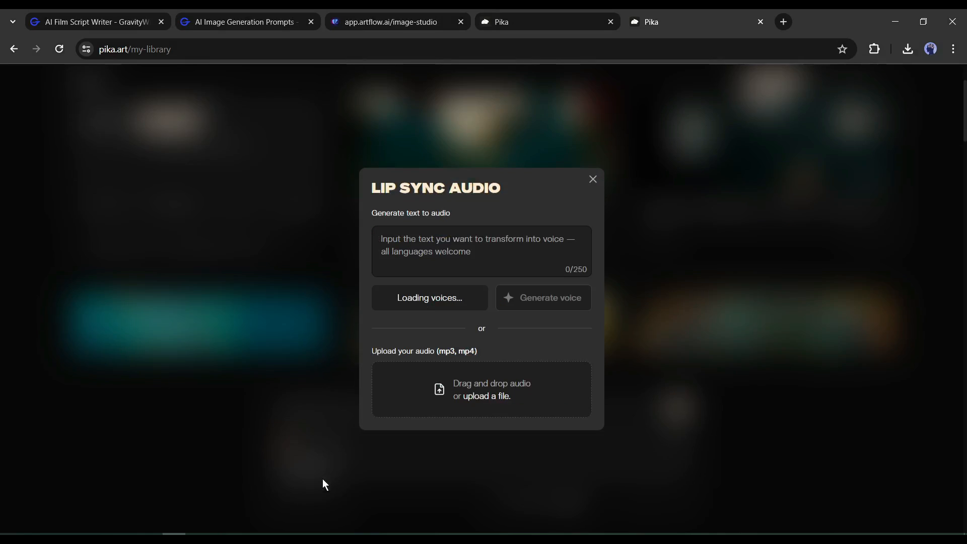
pyautogui.click(93, 21)
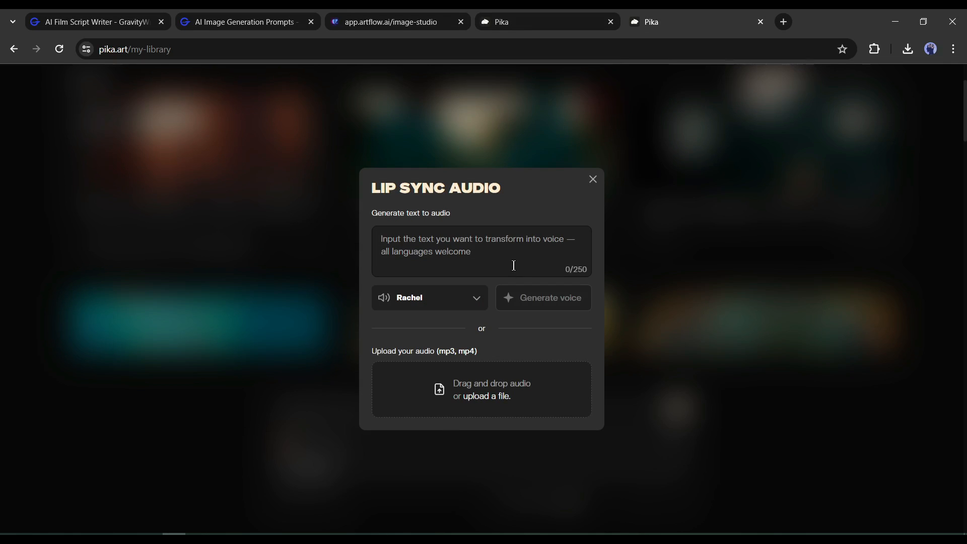
pyautogui.write("I love this city. It's so vibrant and alive.")
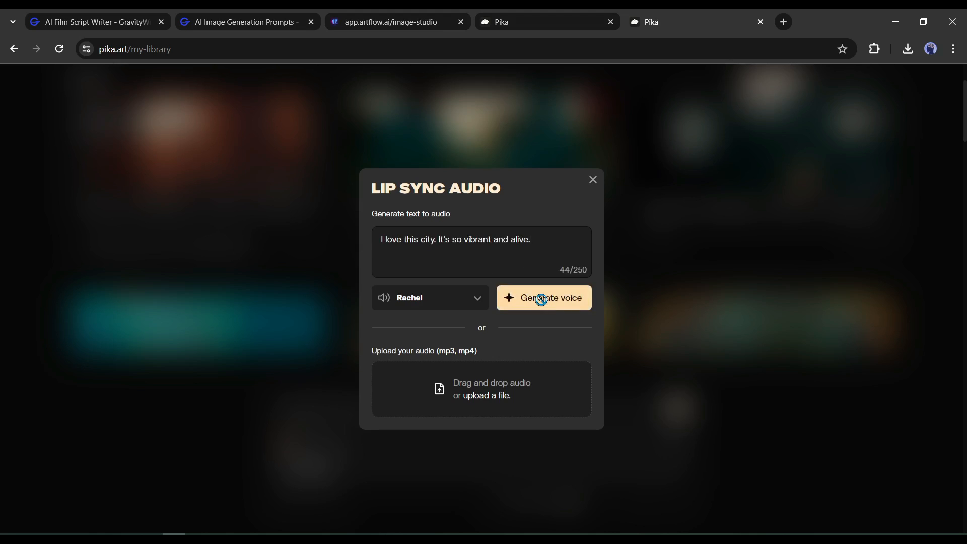
pyautogui.click(543, 298)
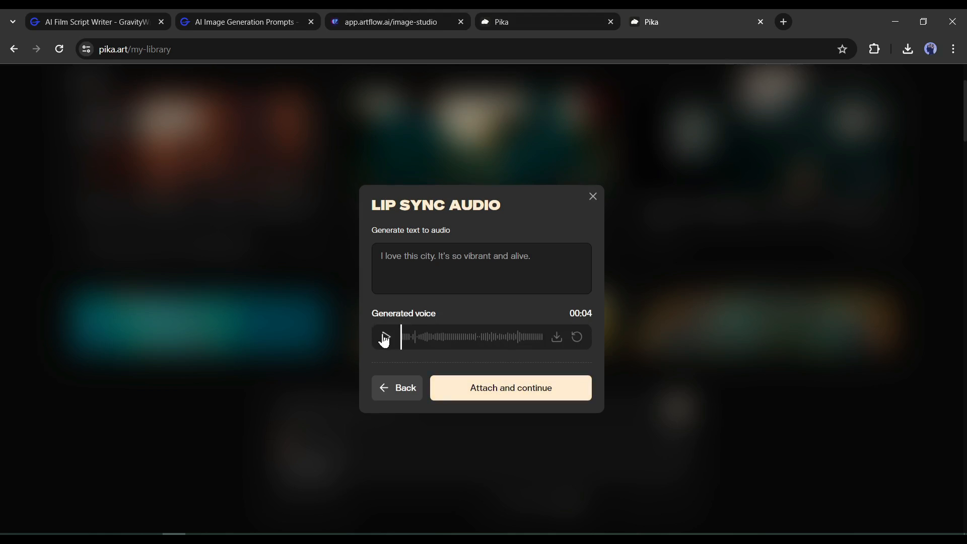
pyautogui.click(382, 338)
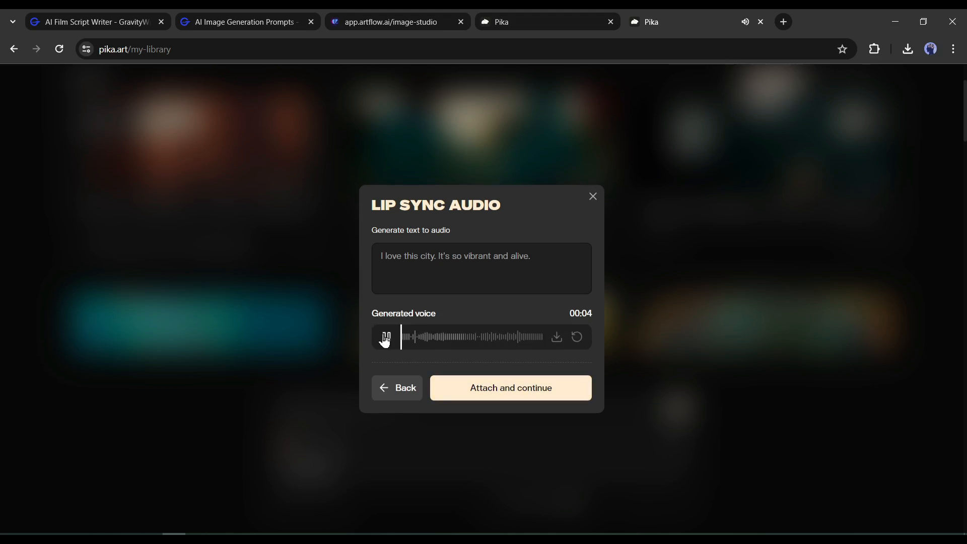
pyautogui.click(385, 336)
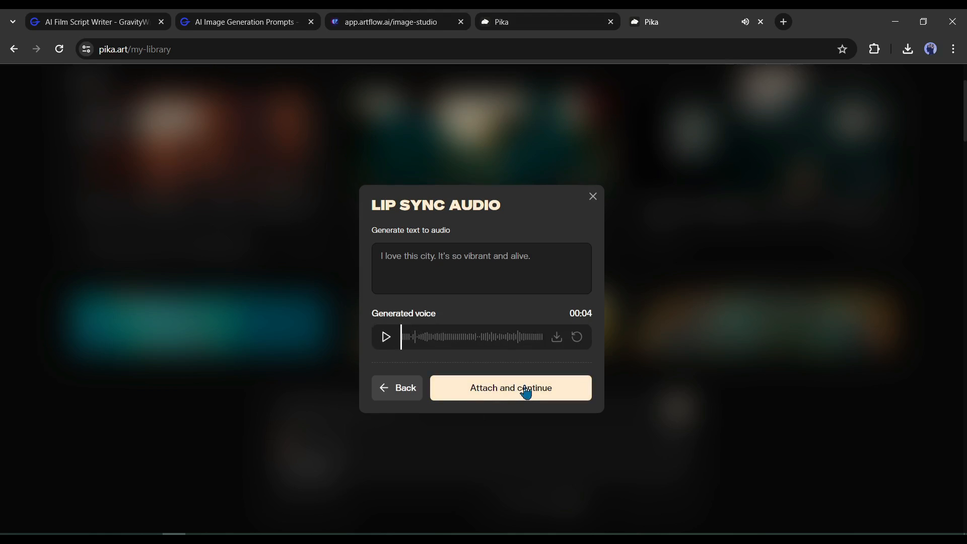
# Attach the voice, generate the lip-synced clip, and choose a voice for the vigilant reply line.
pyautogui.click(509, 386)
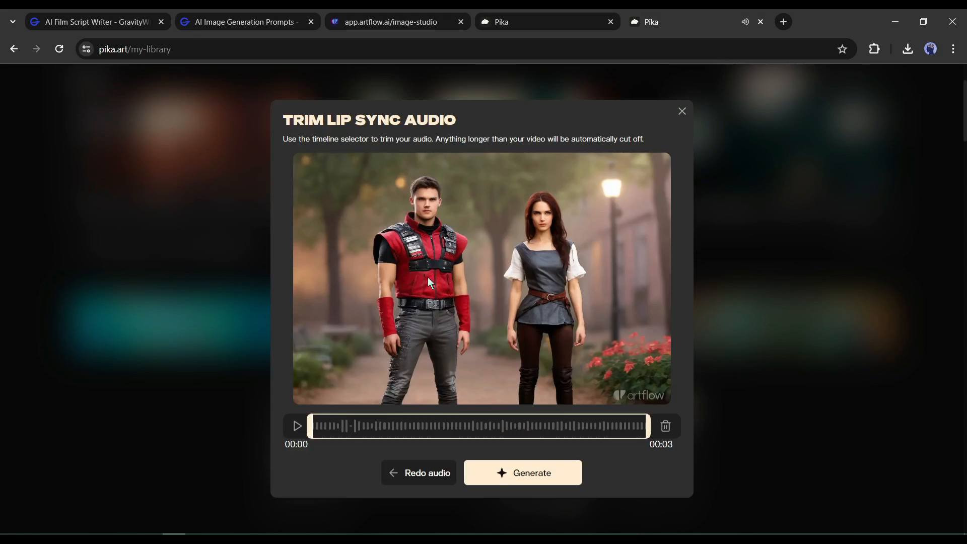
pyautogui.moveTo(454, 466)
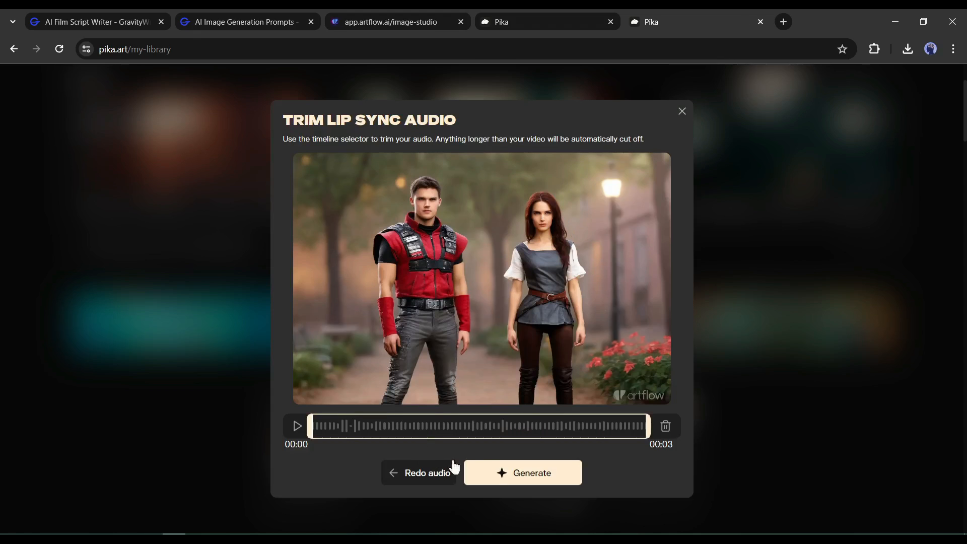
pyautogui.click(522, 472)
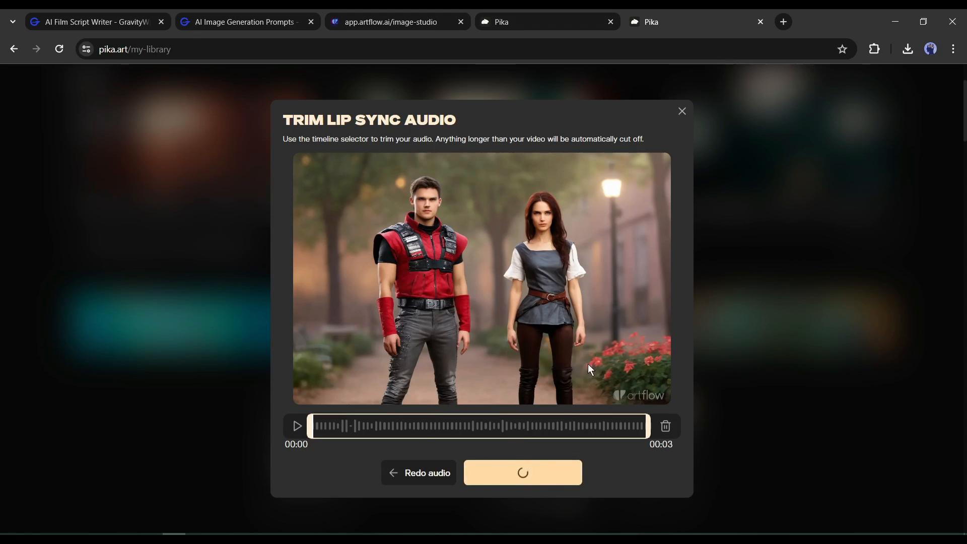
pyautogui.click(521, 472)
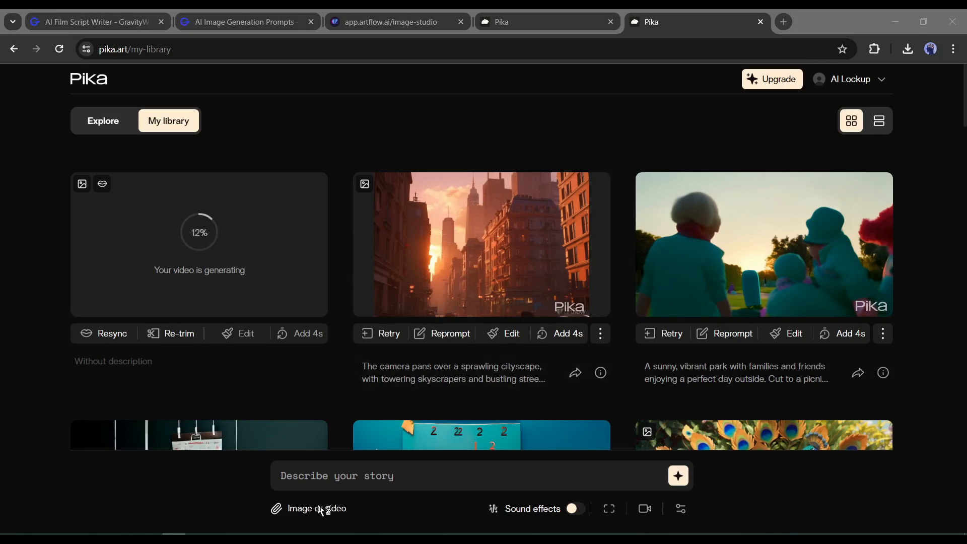
pyautogui.click(430, 297)
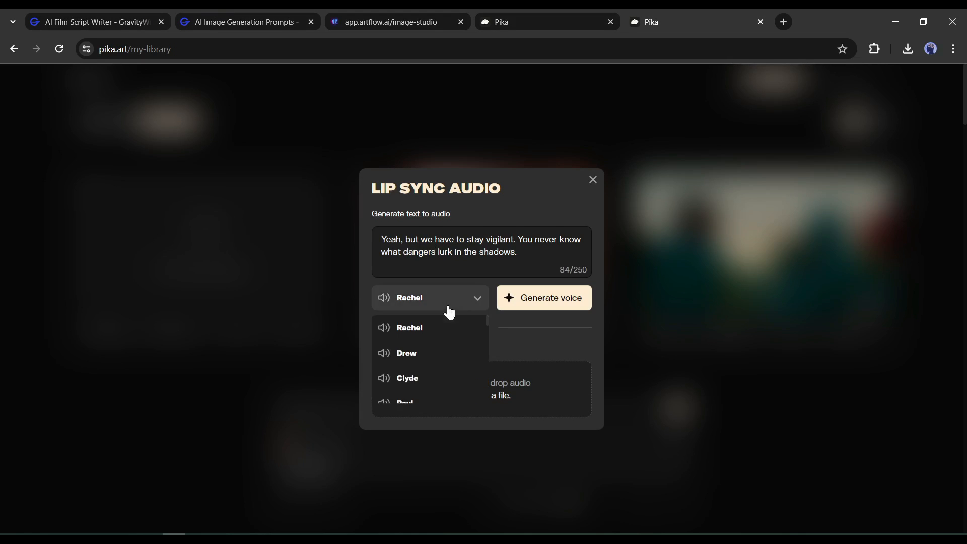
pyautogui.click(542, 298)
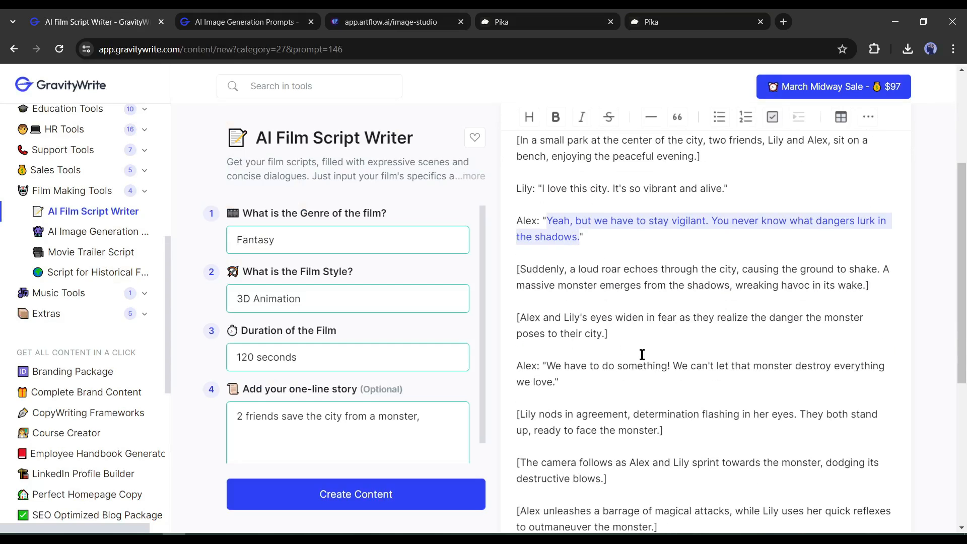
pyautogui.click(696, 21)
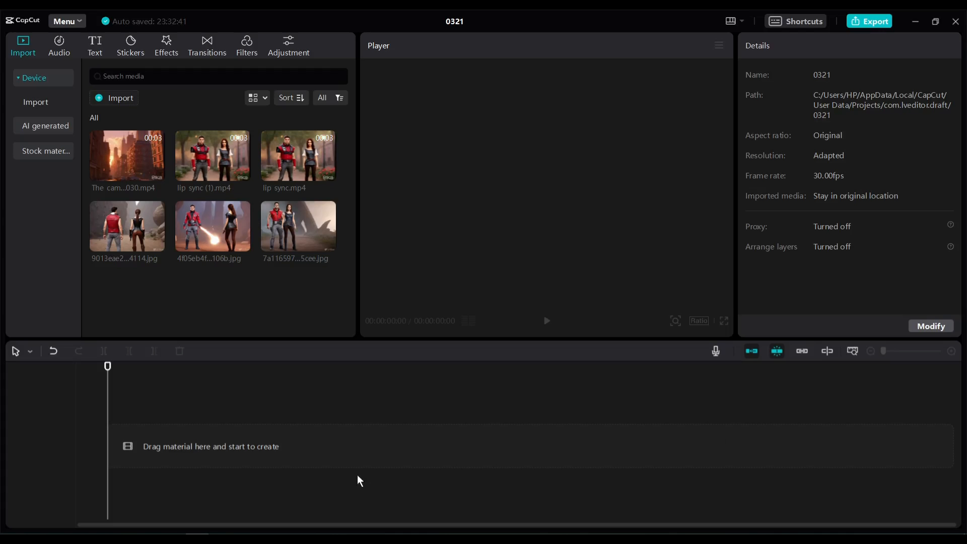
pyautogui.moveTo(291, 524)
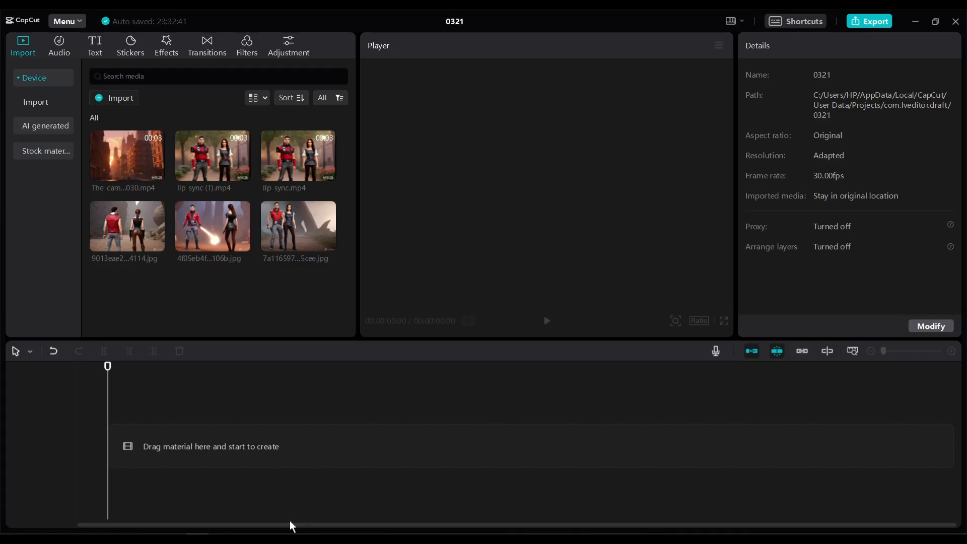
# Place the clips on the timeline, lower the music to about -29 dB, and export the 24-second film at 1080p.
pyautogui.moveTo(126, 155); pyautogui.dragTo(247, 445)
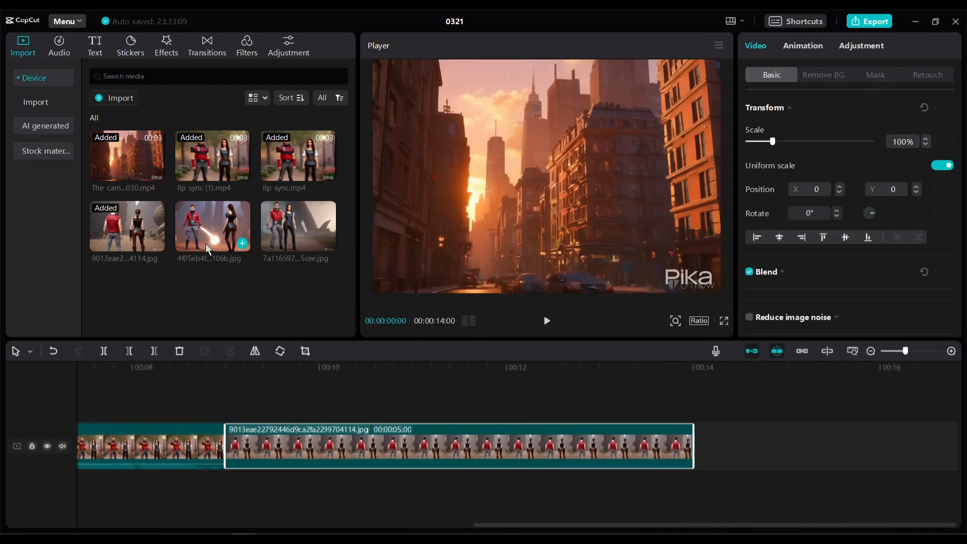
pyautogui.click(207, 45)
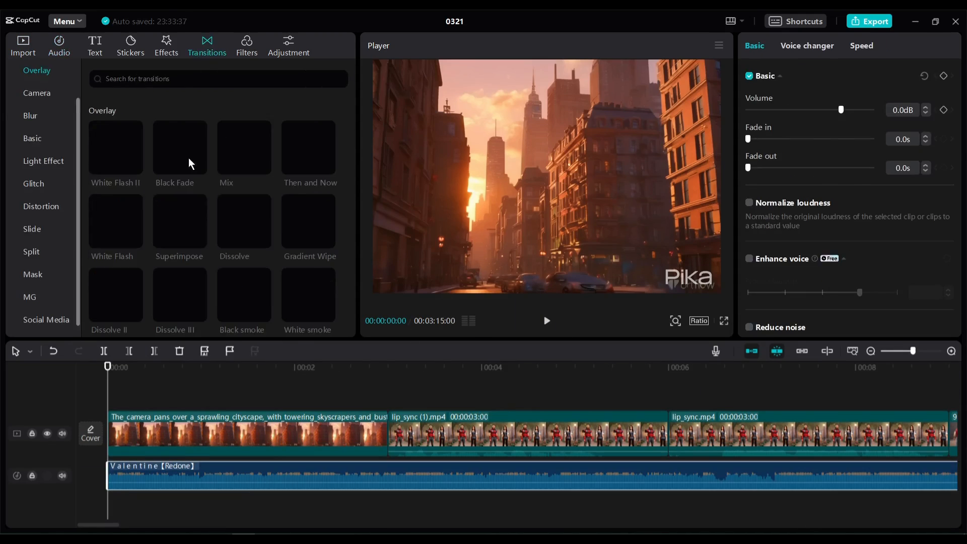
pyautogui.click(246, 45)
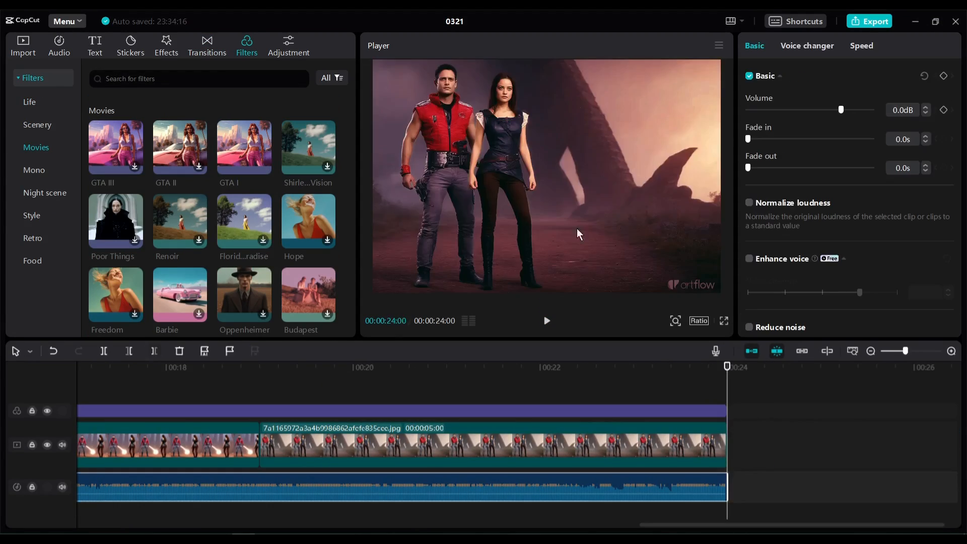
pyautogui.moveTo(838, 109); pyautogui.dragTo(796, 109)
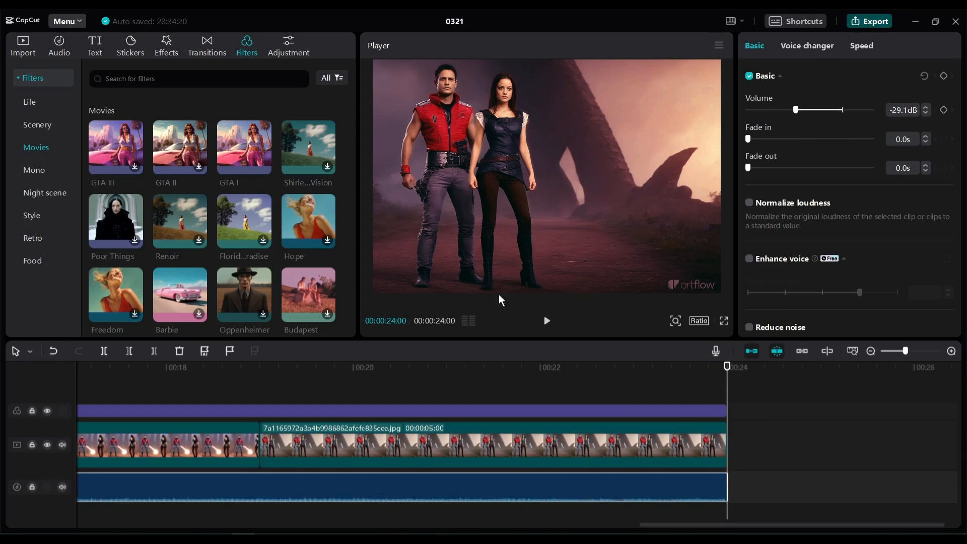
pyautogui.click(873, 21)
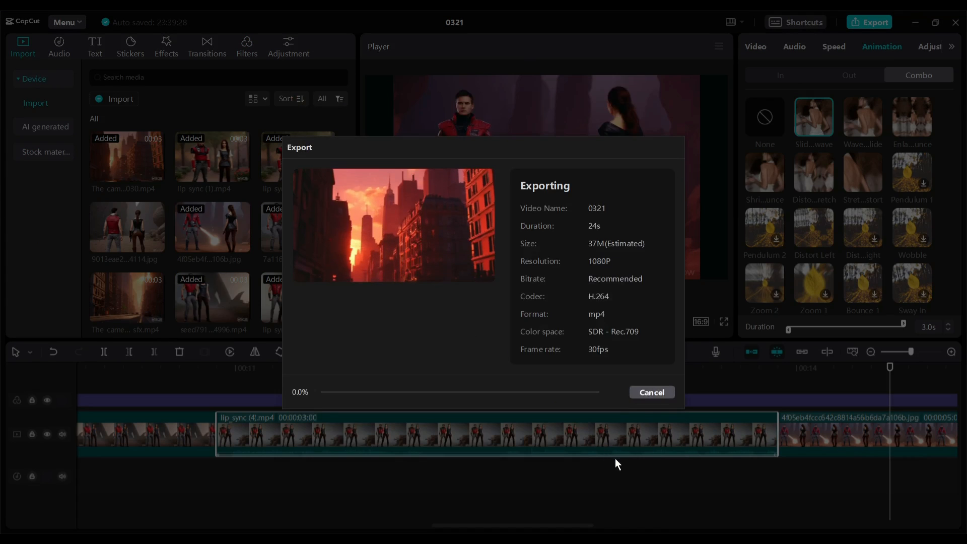